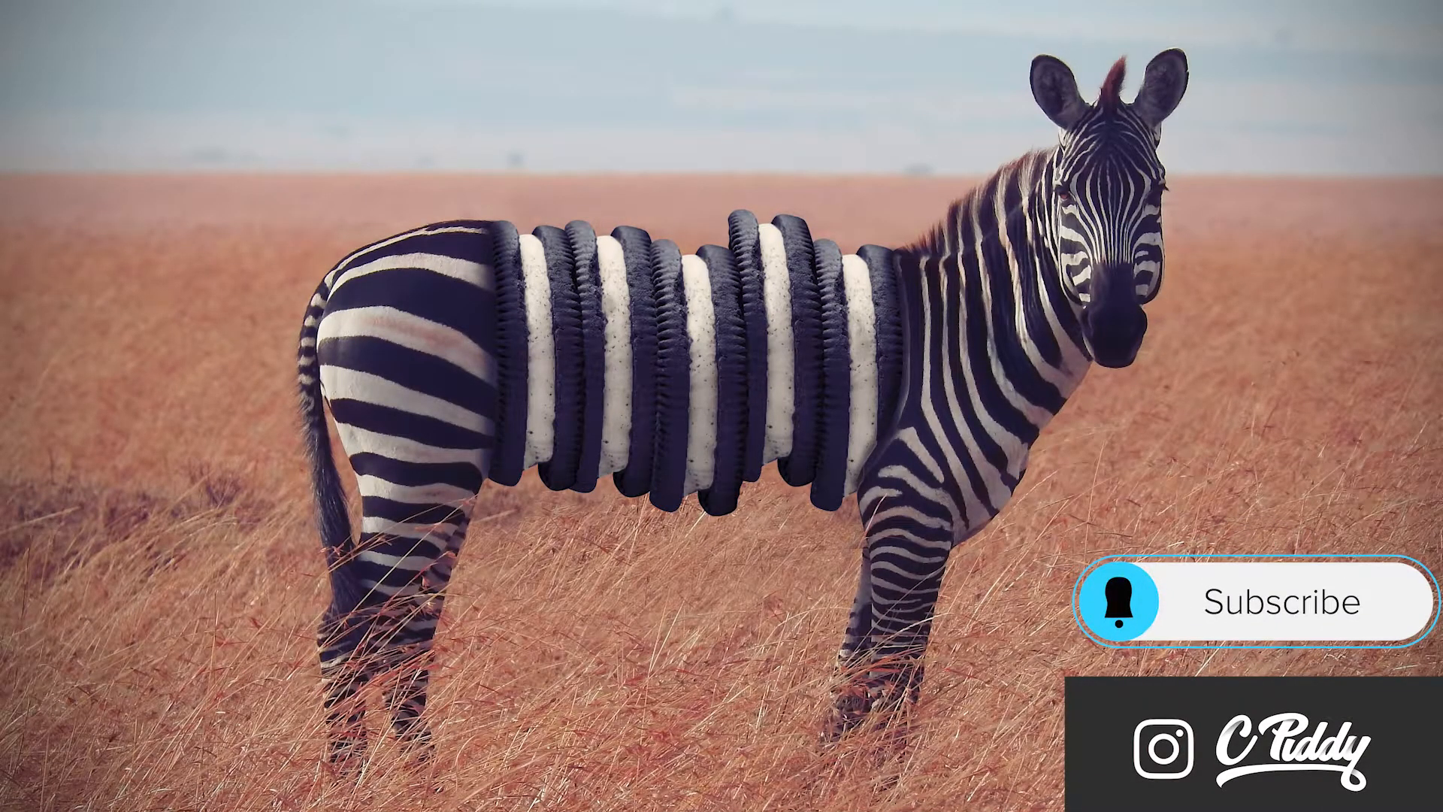
Trace the zebra's outline with the Pen tool around the hind leg, front leg and shoulder.
click(1270, 603)
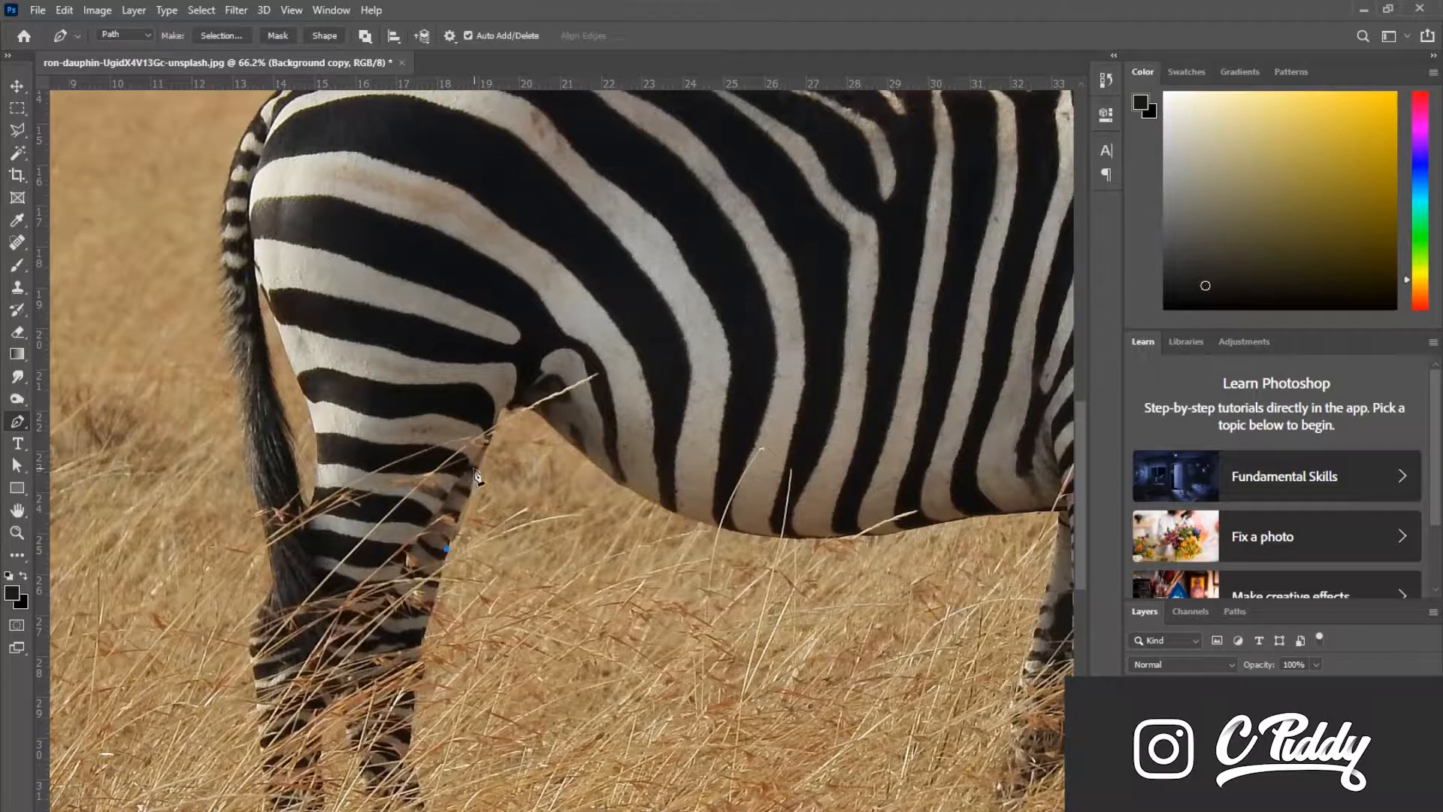
click(504, 412)
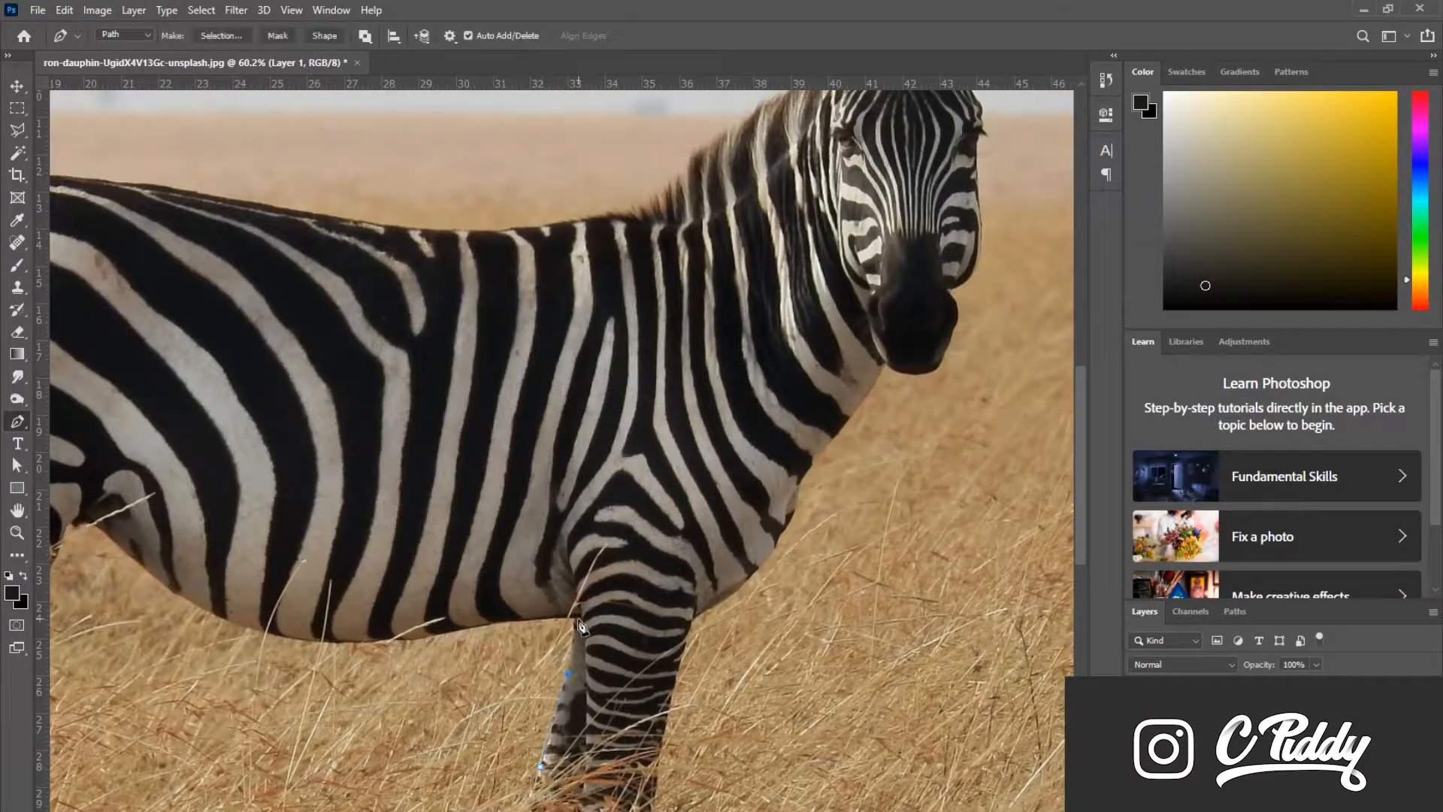
click(590, 486)
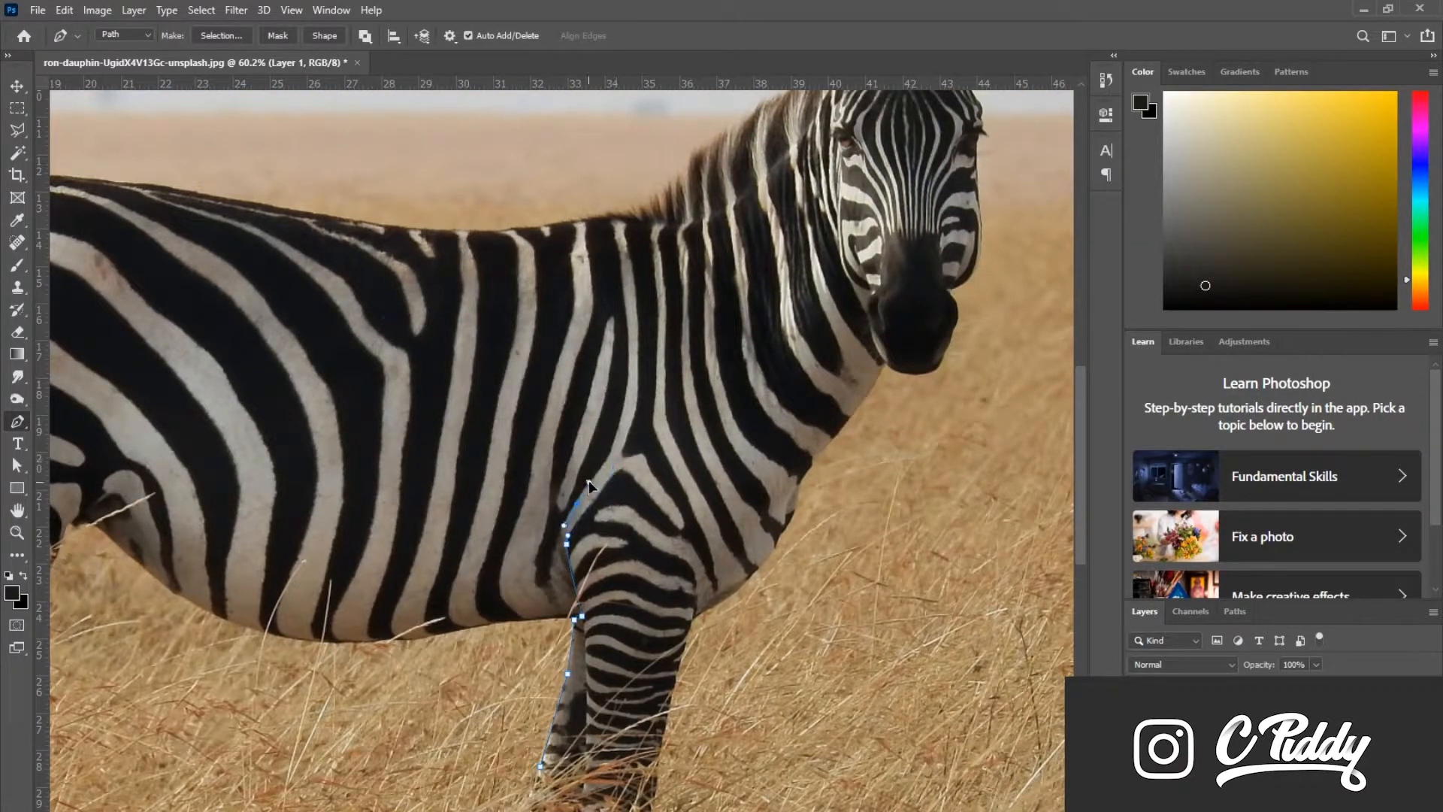
click(616, 219)
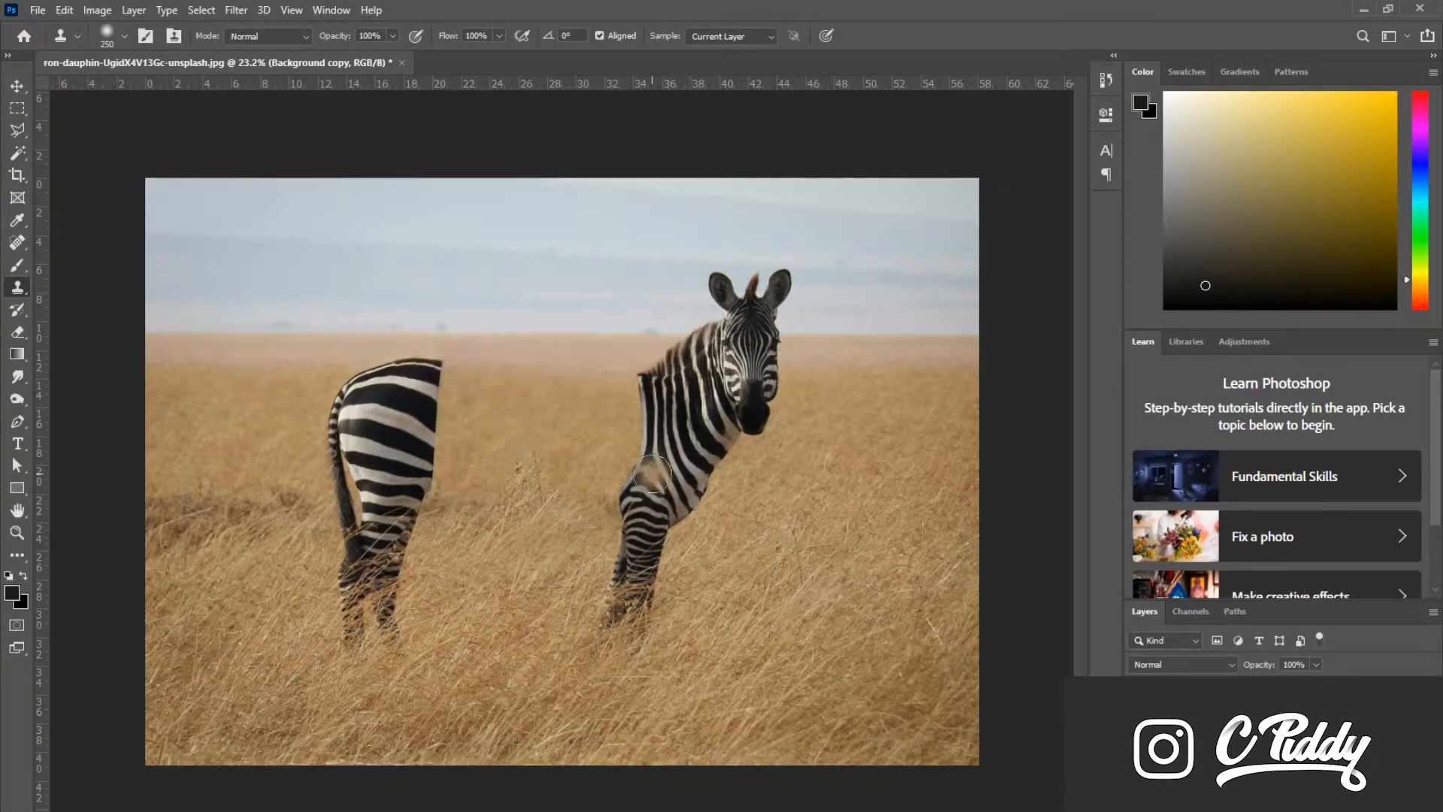
Place the Oreo photo over the zebra and start tracing one cookie's outline.
click(16, 86)
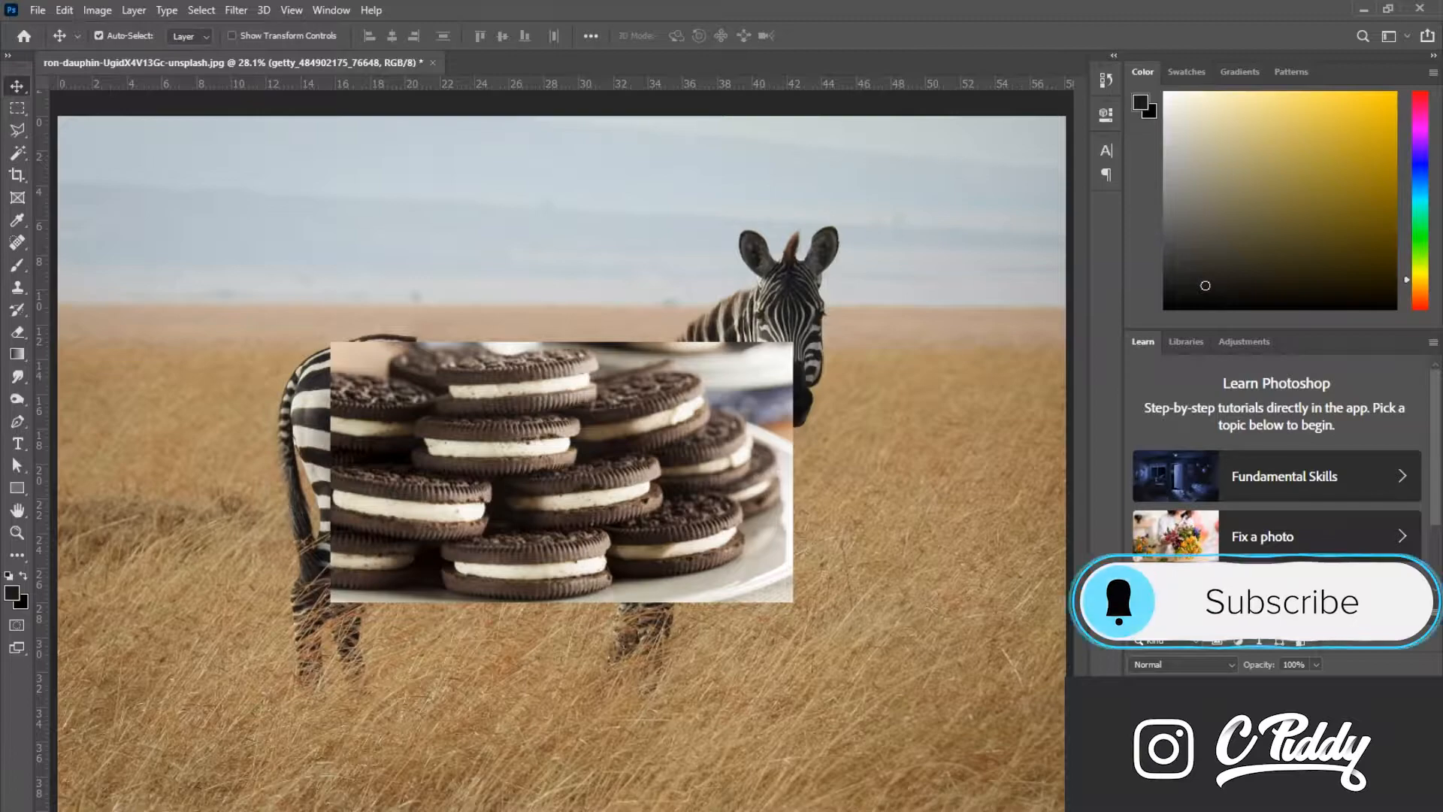
click(16, 533)
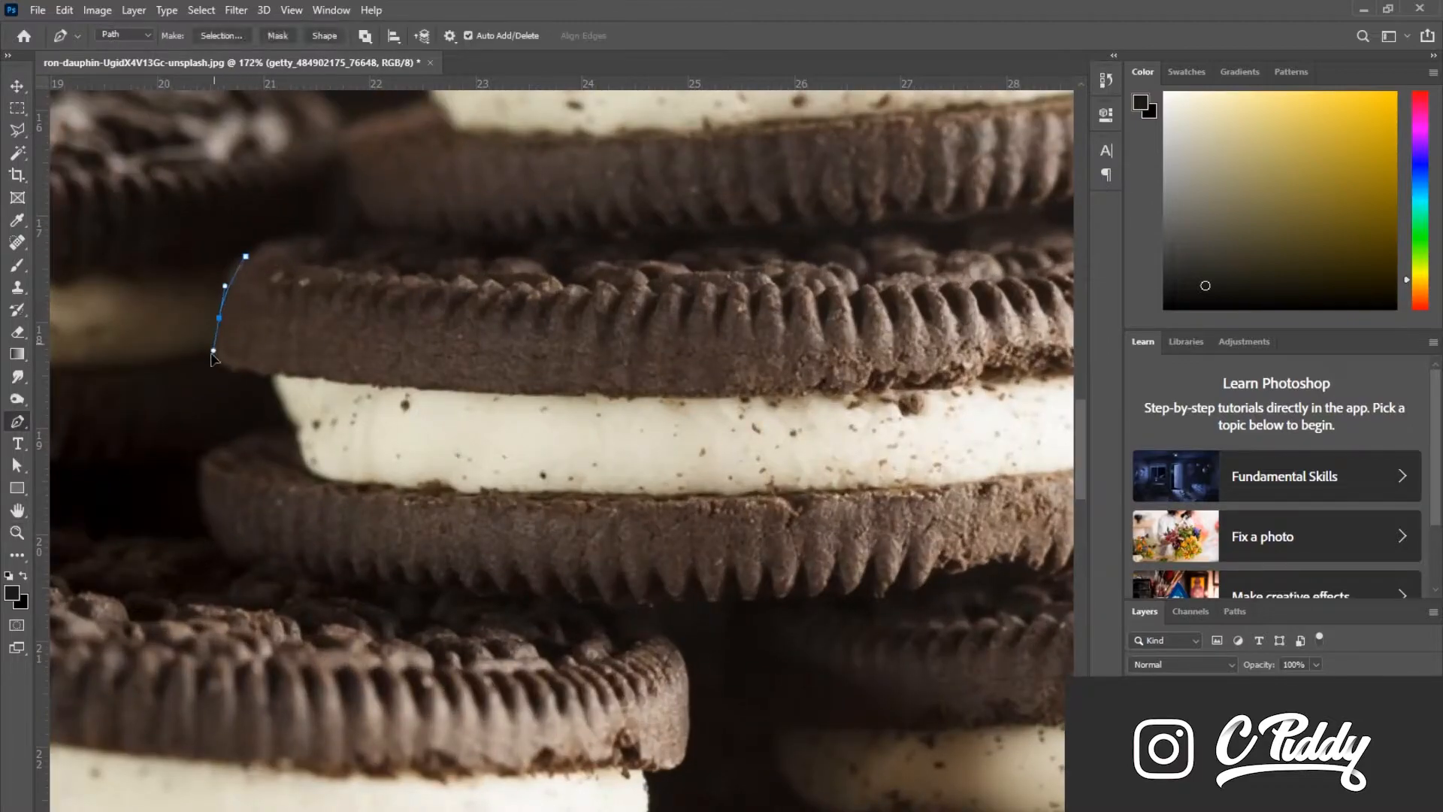
click(286, 569)
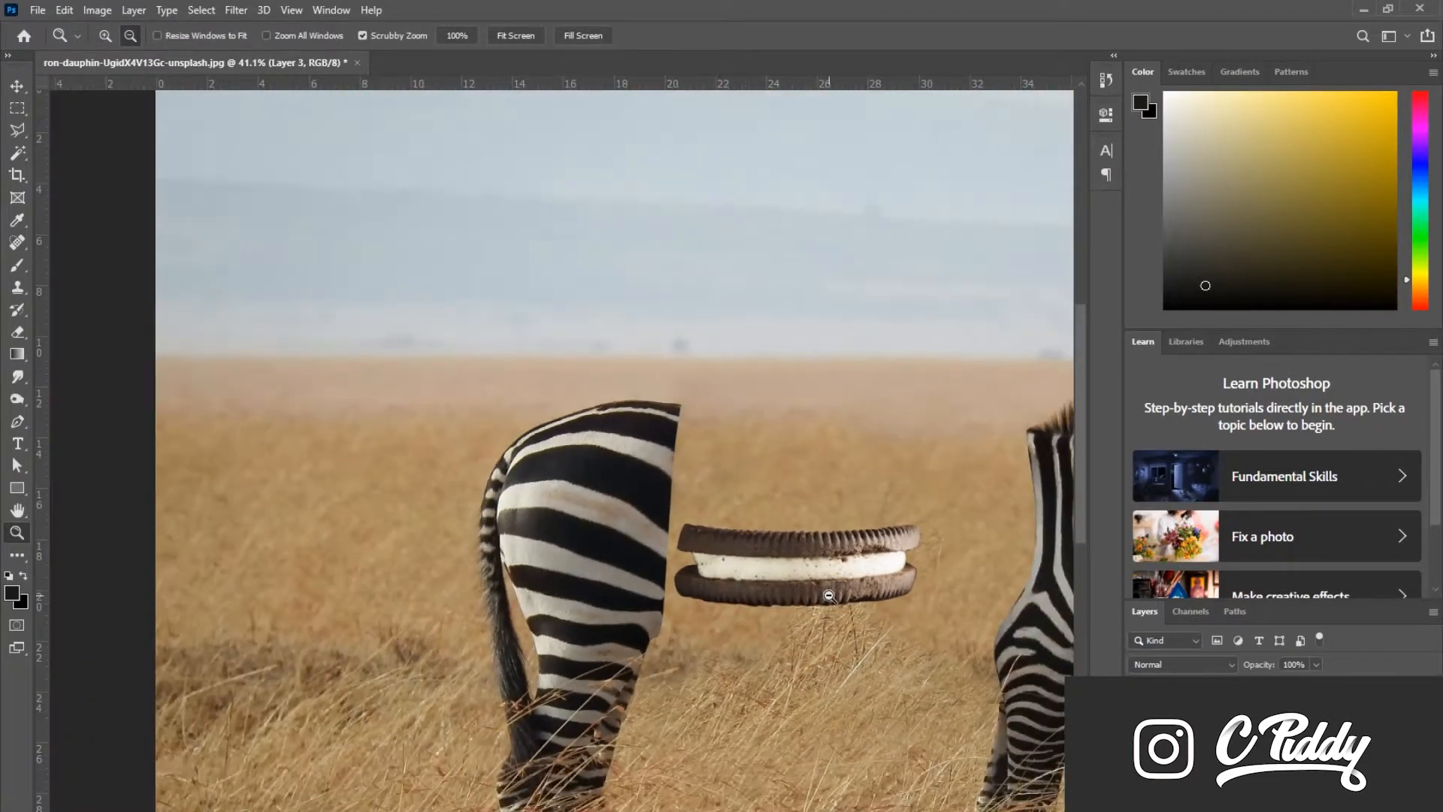
Rotate the cookie 90° upright with Free Transform beside the zebra's front half.
click(16, 86)
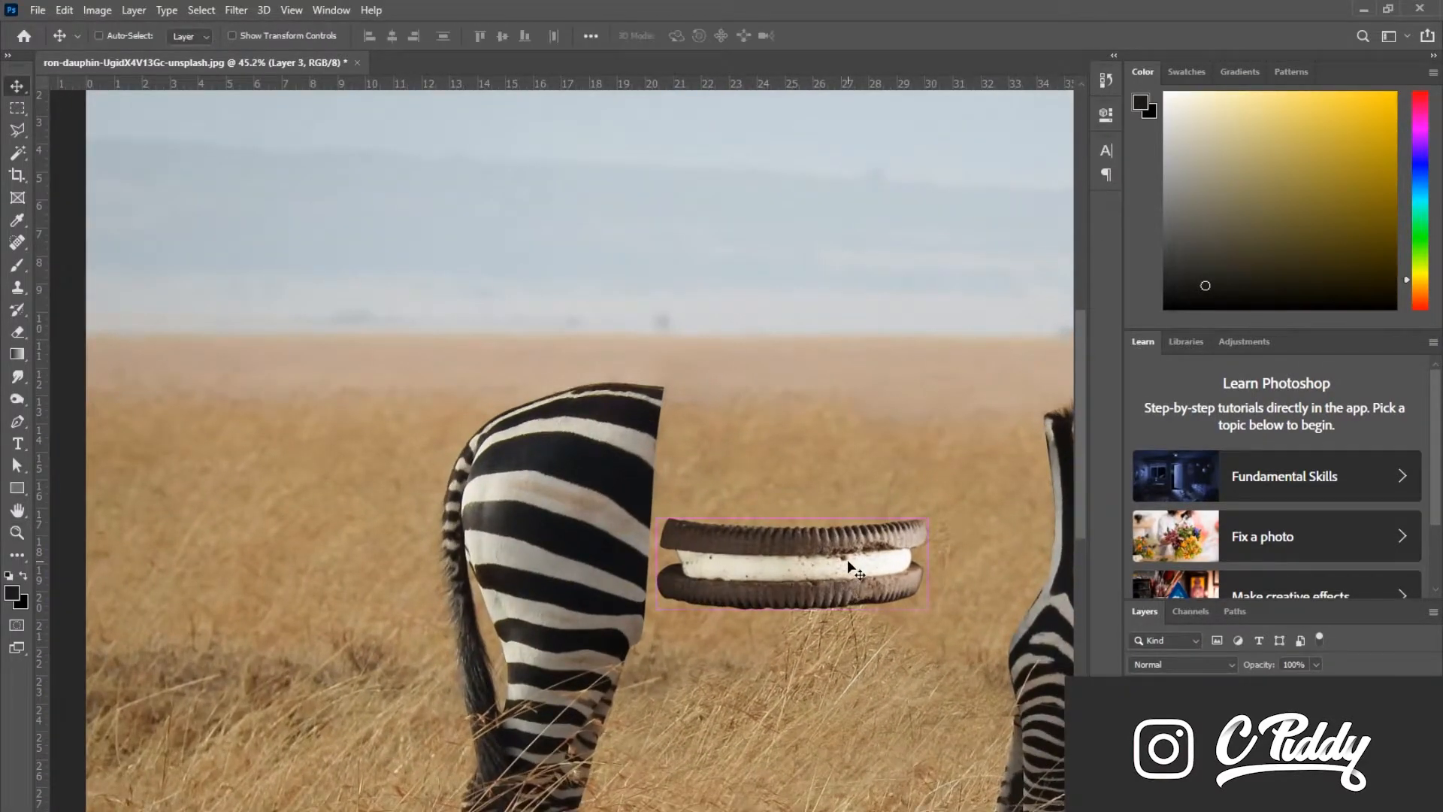
key(ctrl+t)
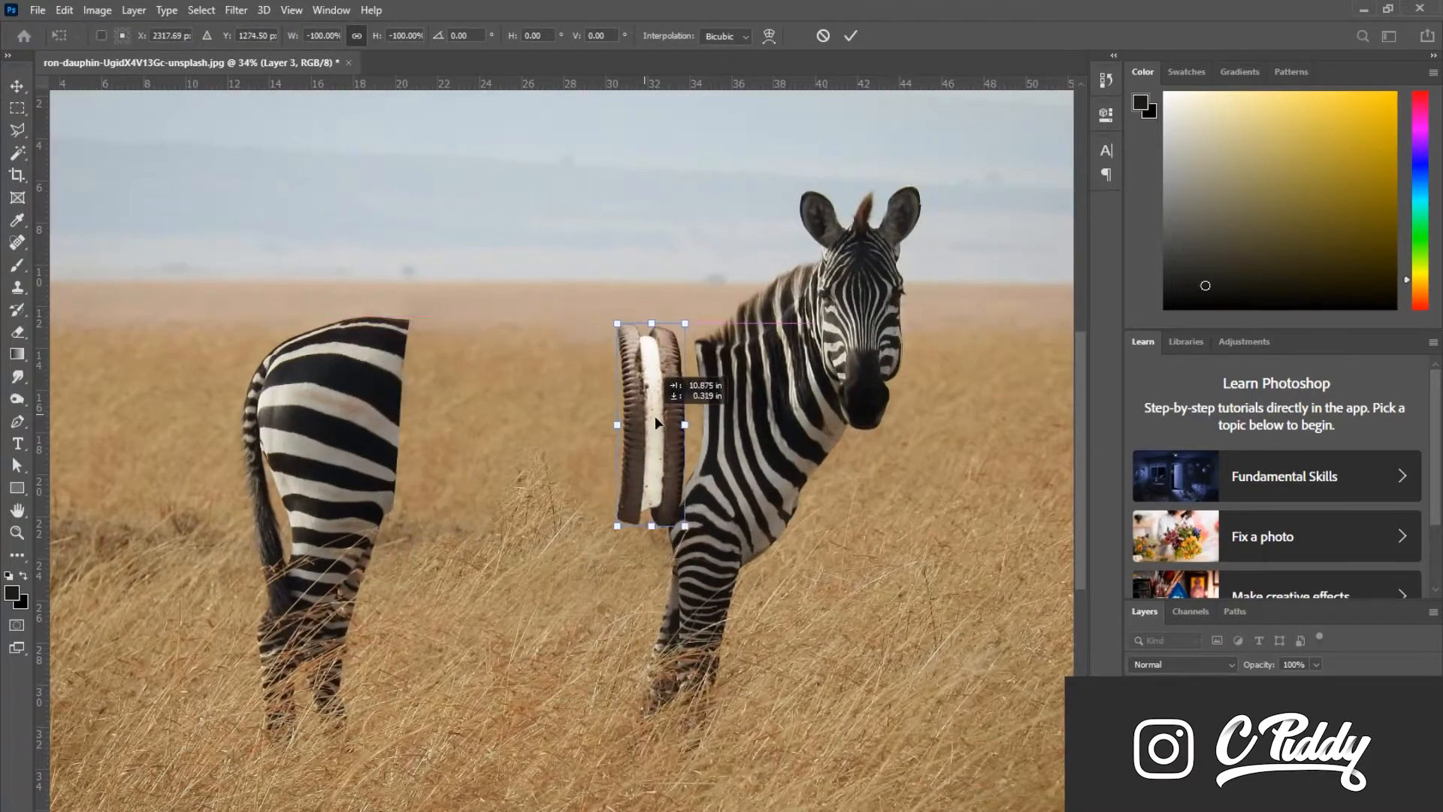
click(849, 36)
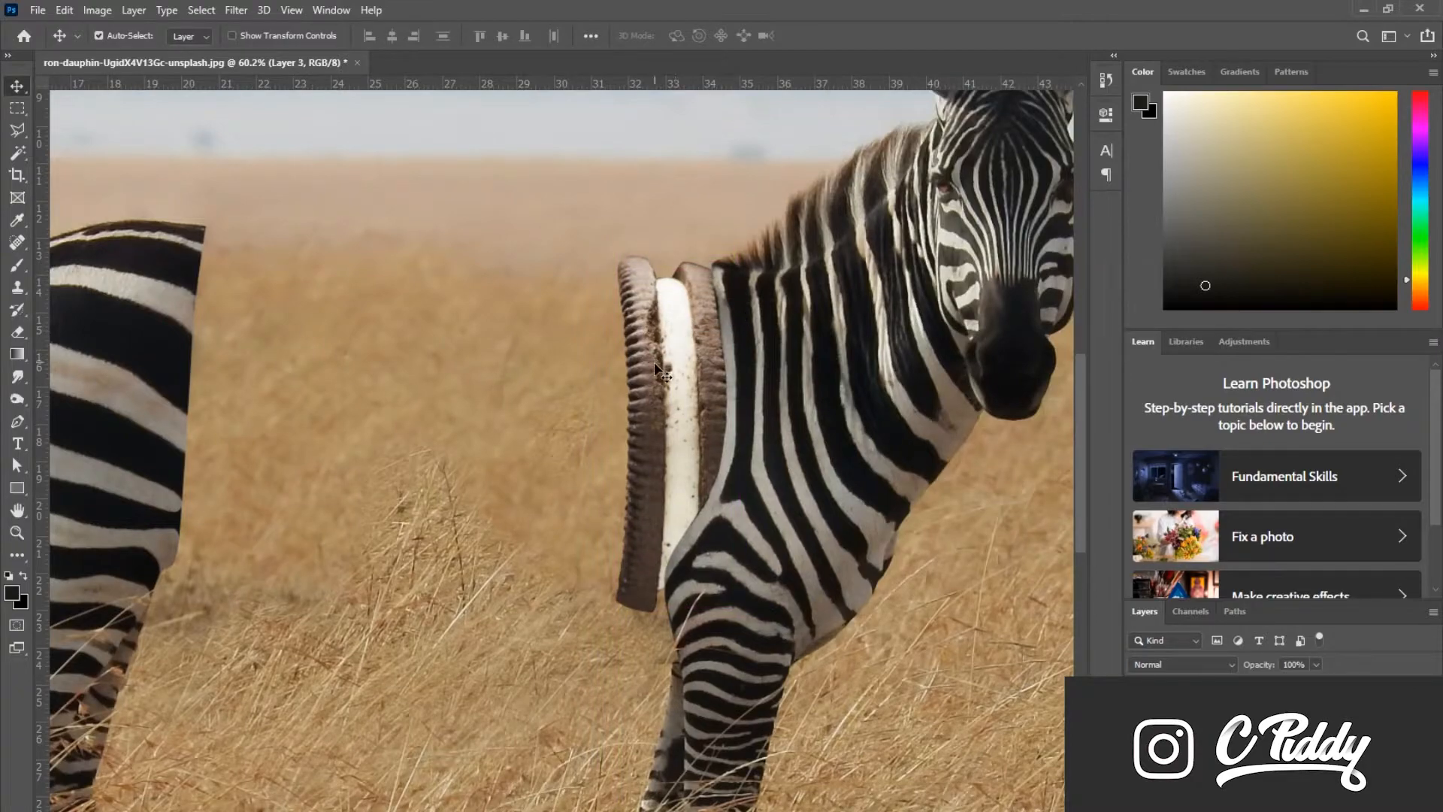
Raise the cookie's contrast and lighten it slightly with Brightness/Contrast.
click(97, 10)
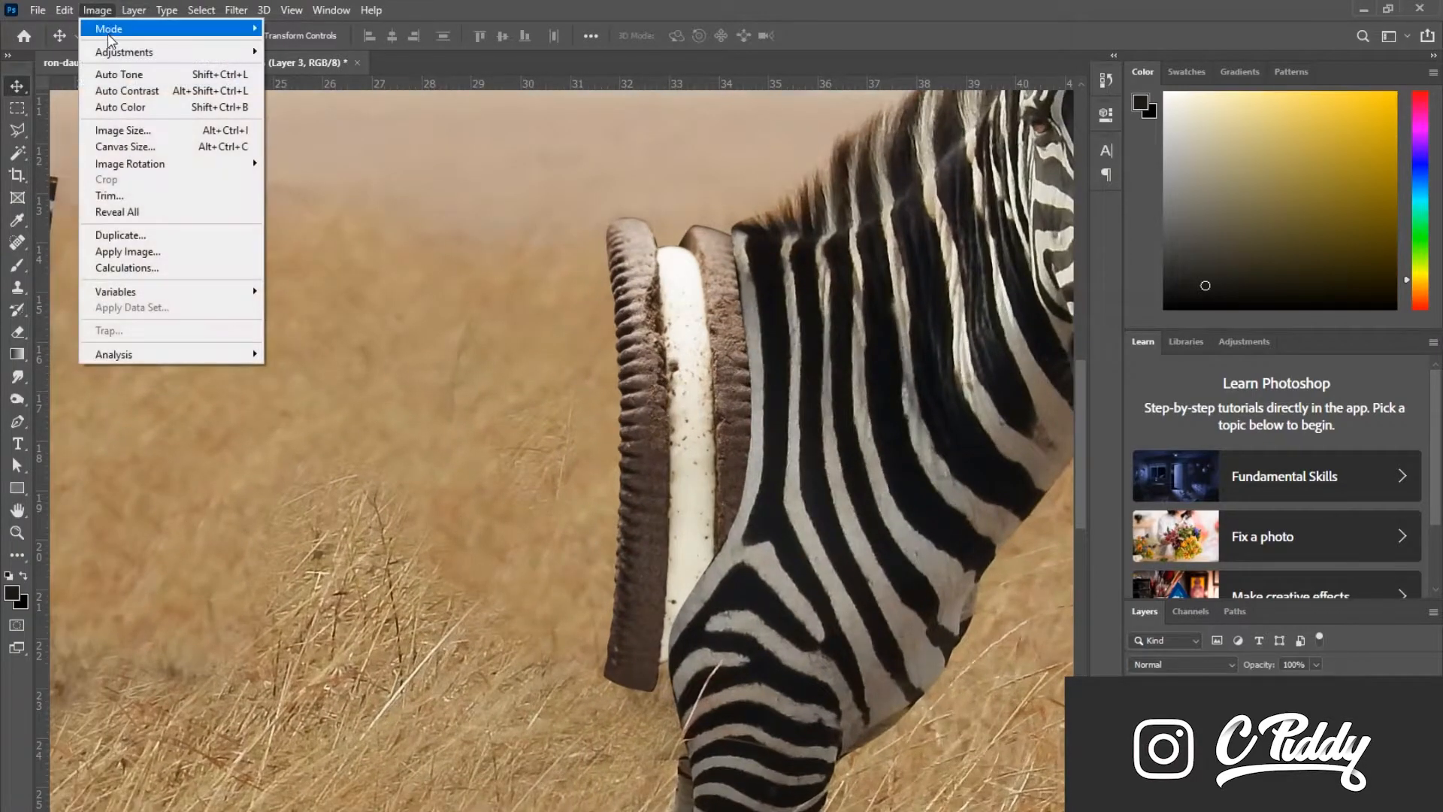
click(123, 52)
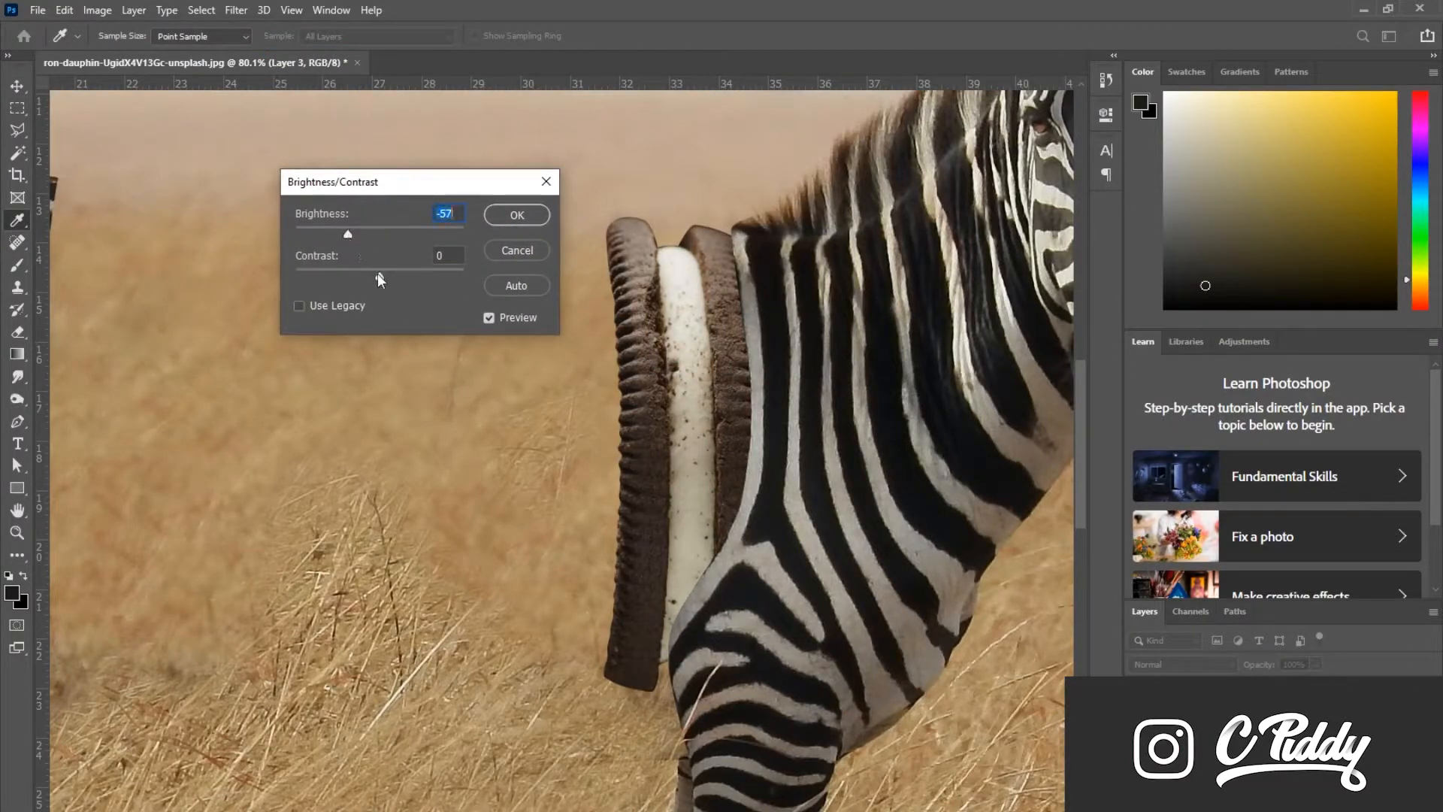
drag(360, 278, 399, 277)
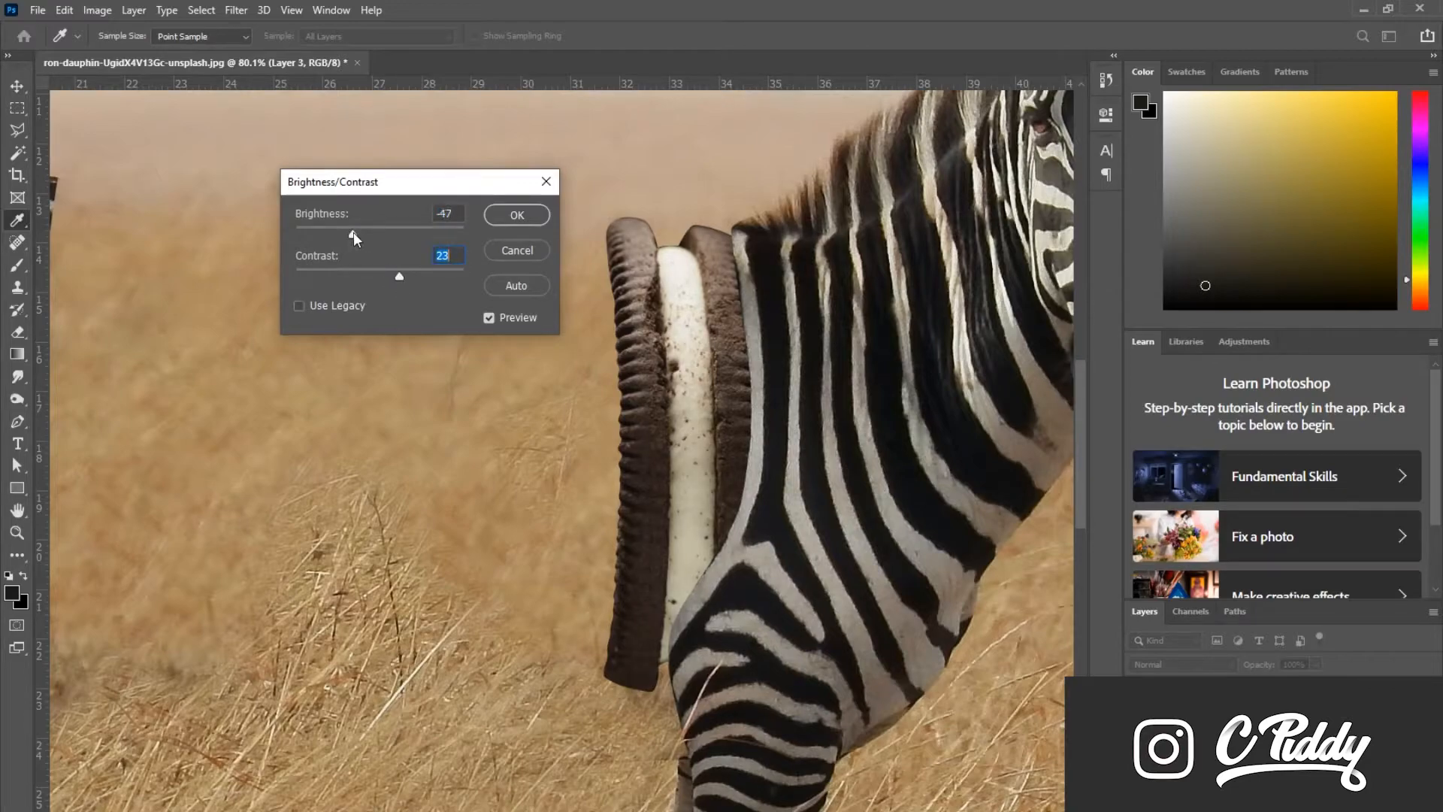
drag(350, 233, 357, 233)
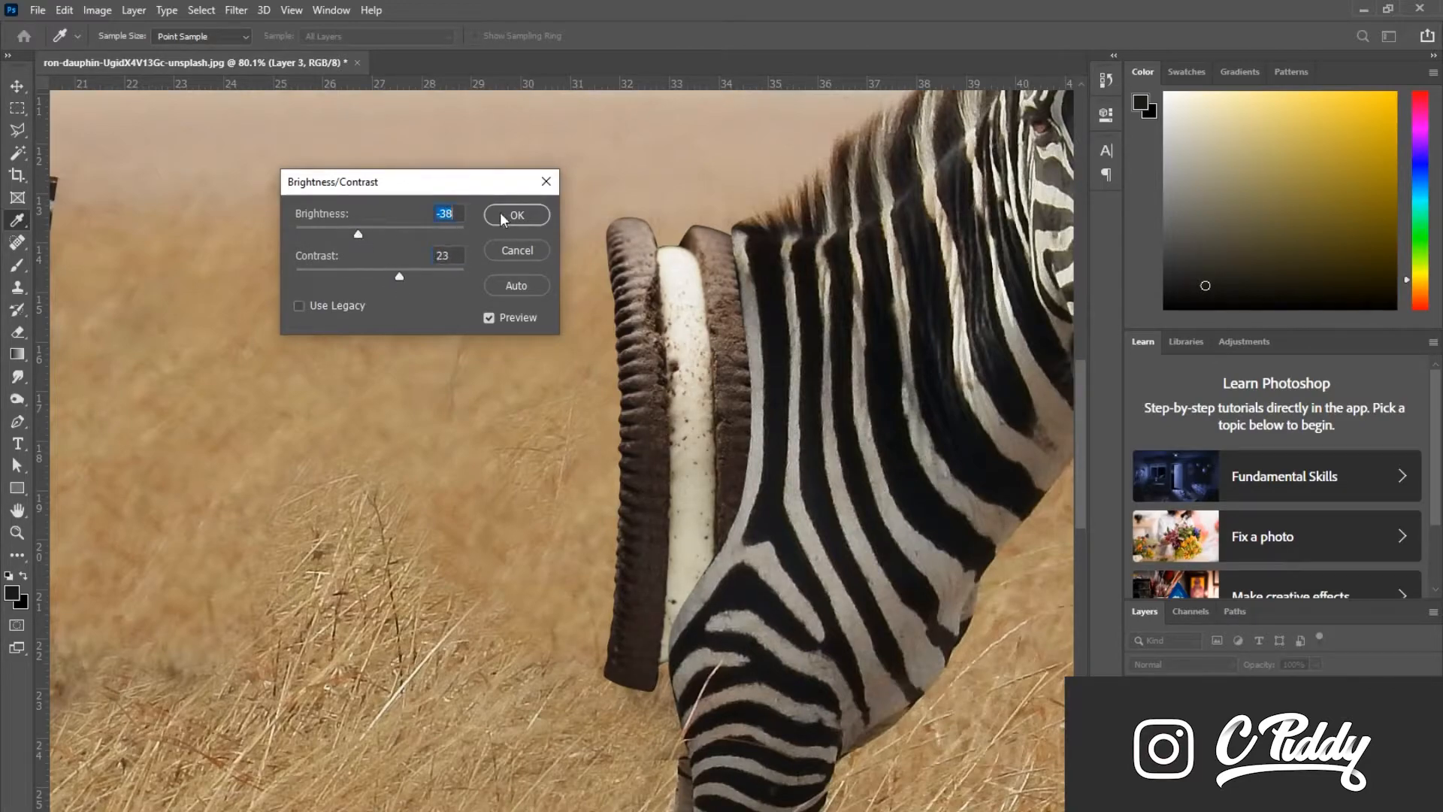
click(516, 216)
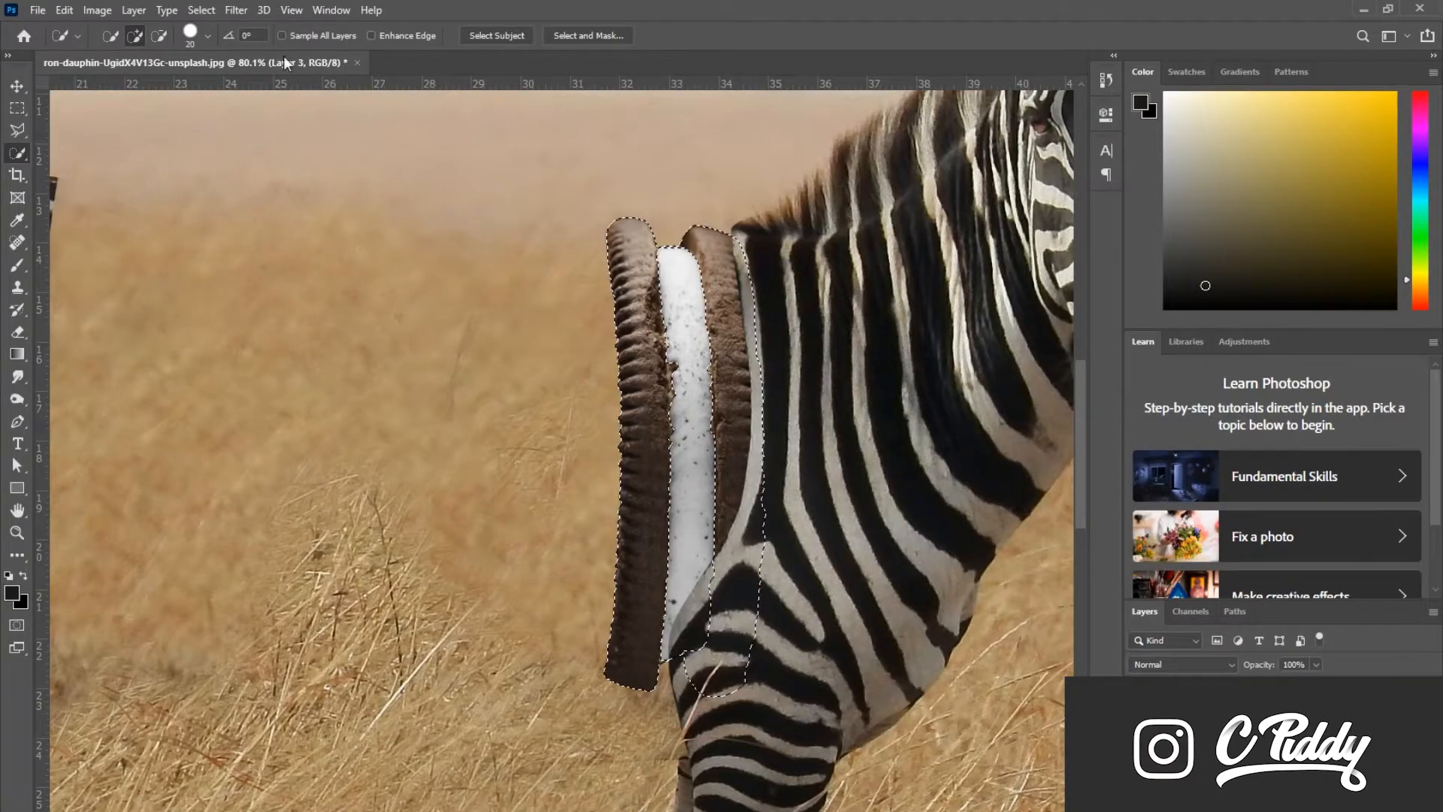
Apply a white Color Overlay to the cookie and return its blend mode to Normal.
click(97, 9)
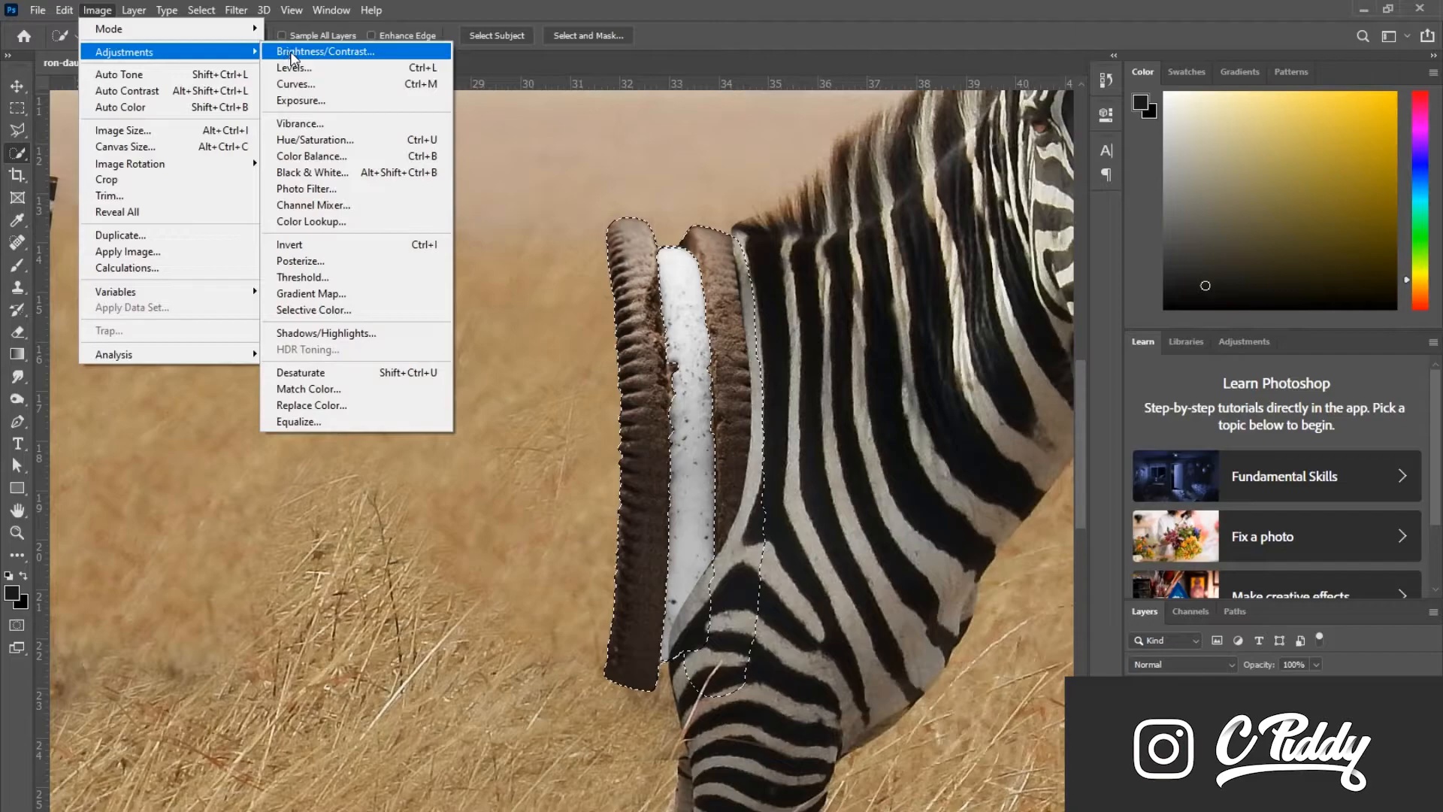
mouse_move(313, 172)
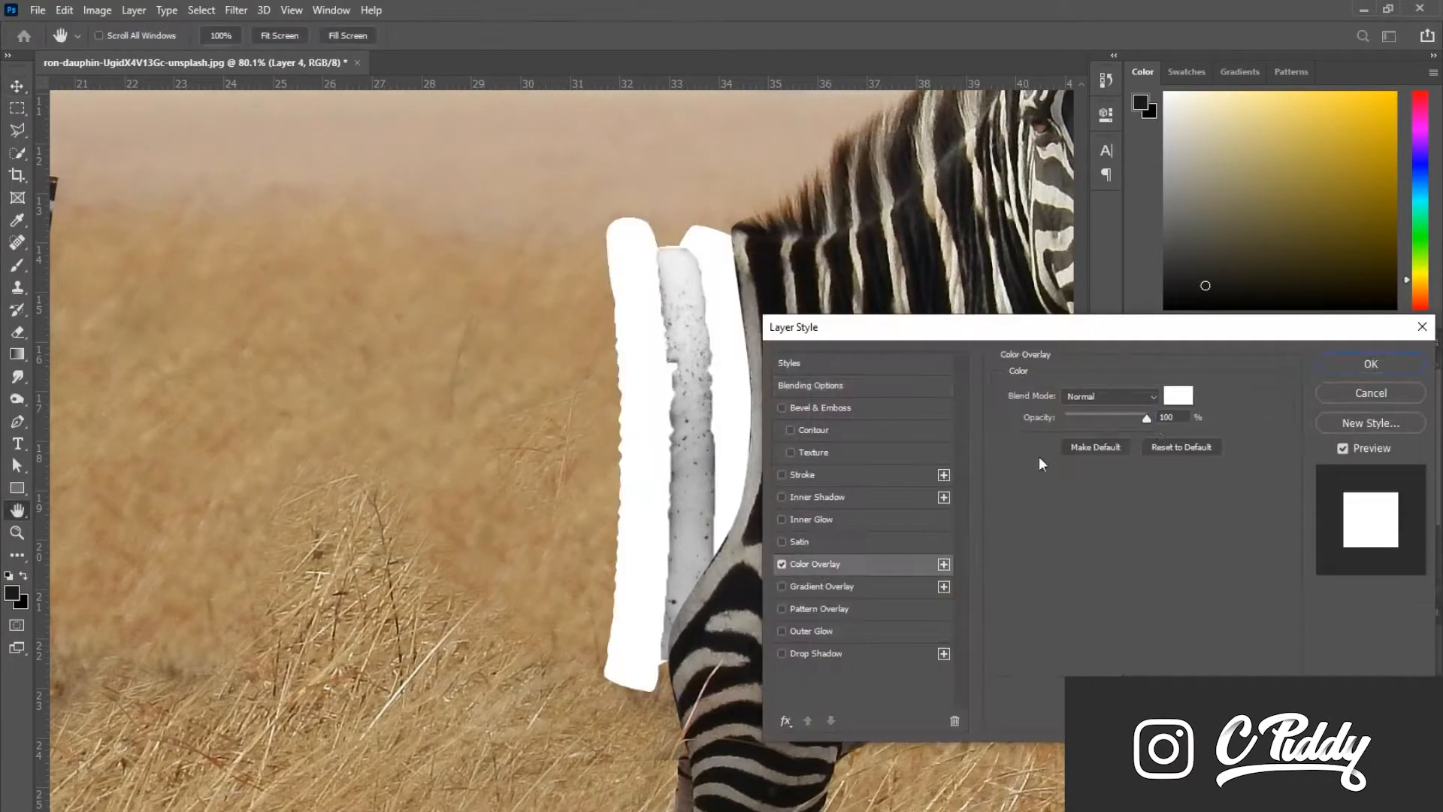
click(1369, 362)
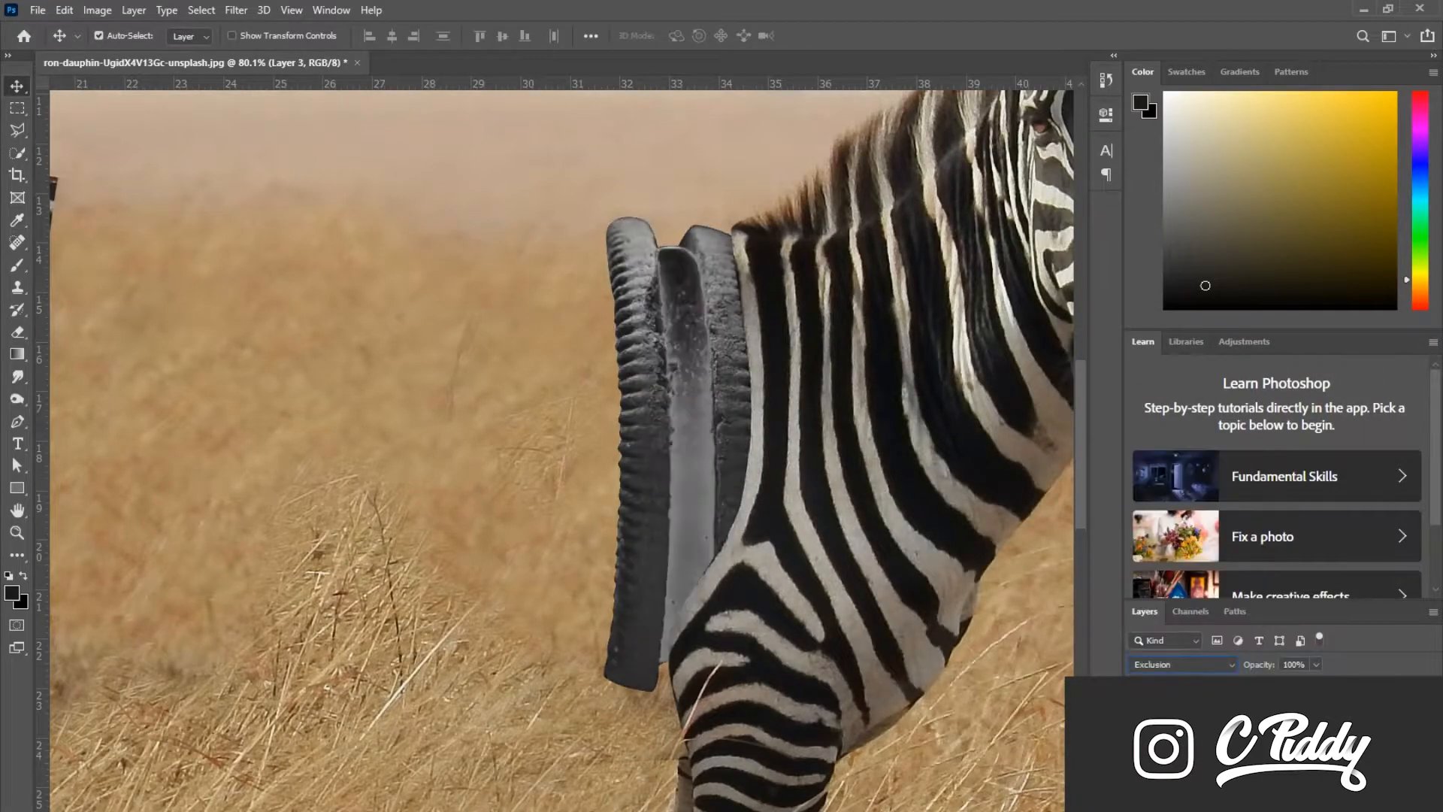
click(1180, 664)
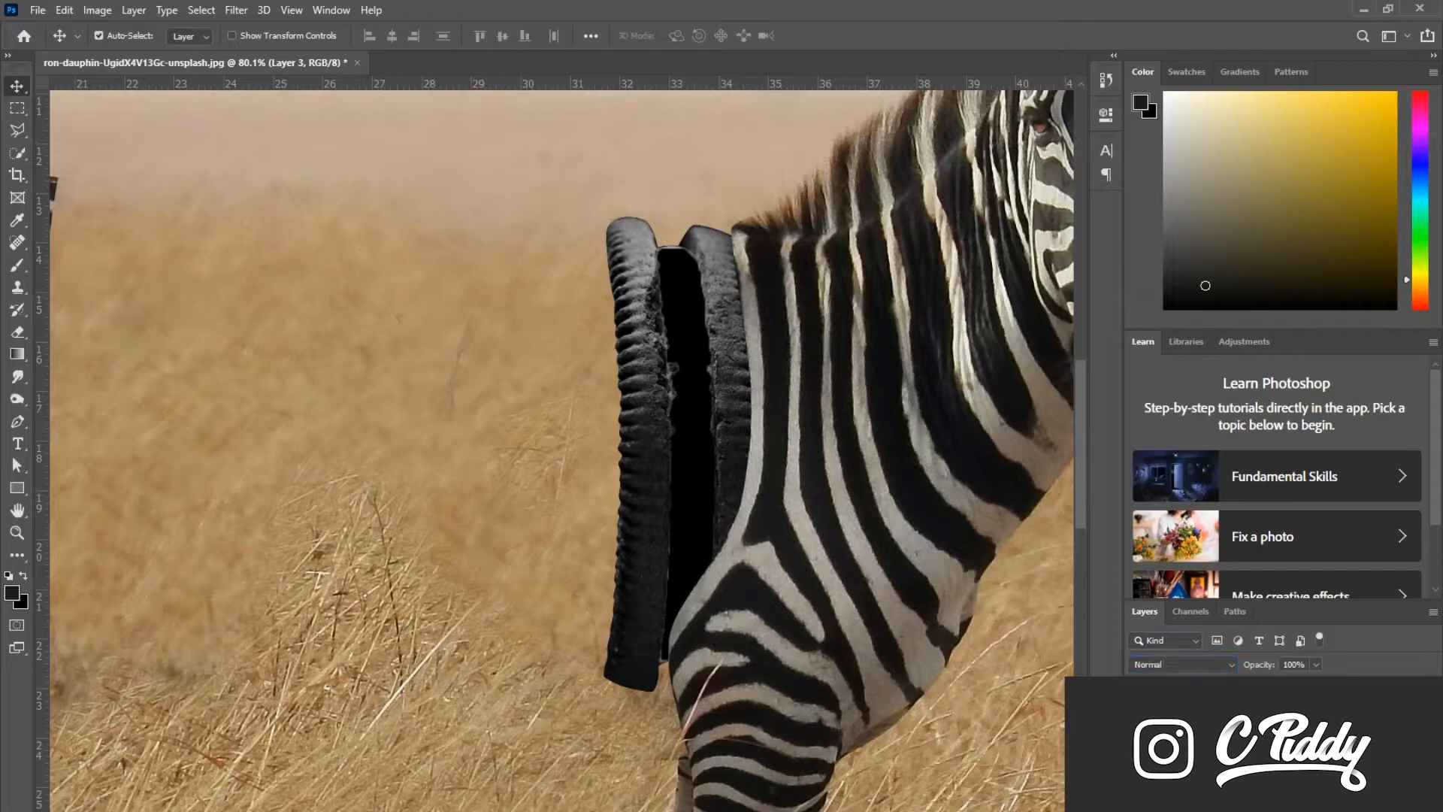
click(17, 532)
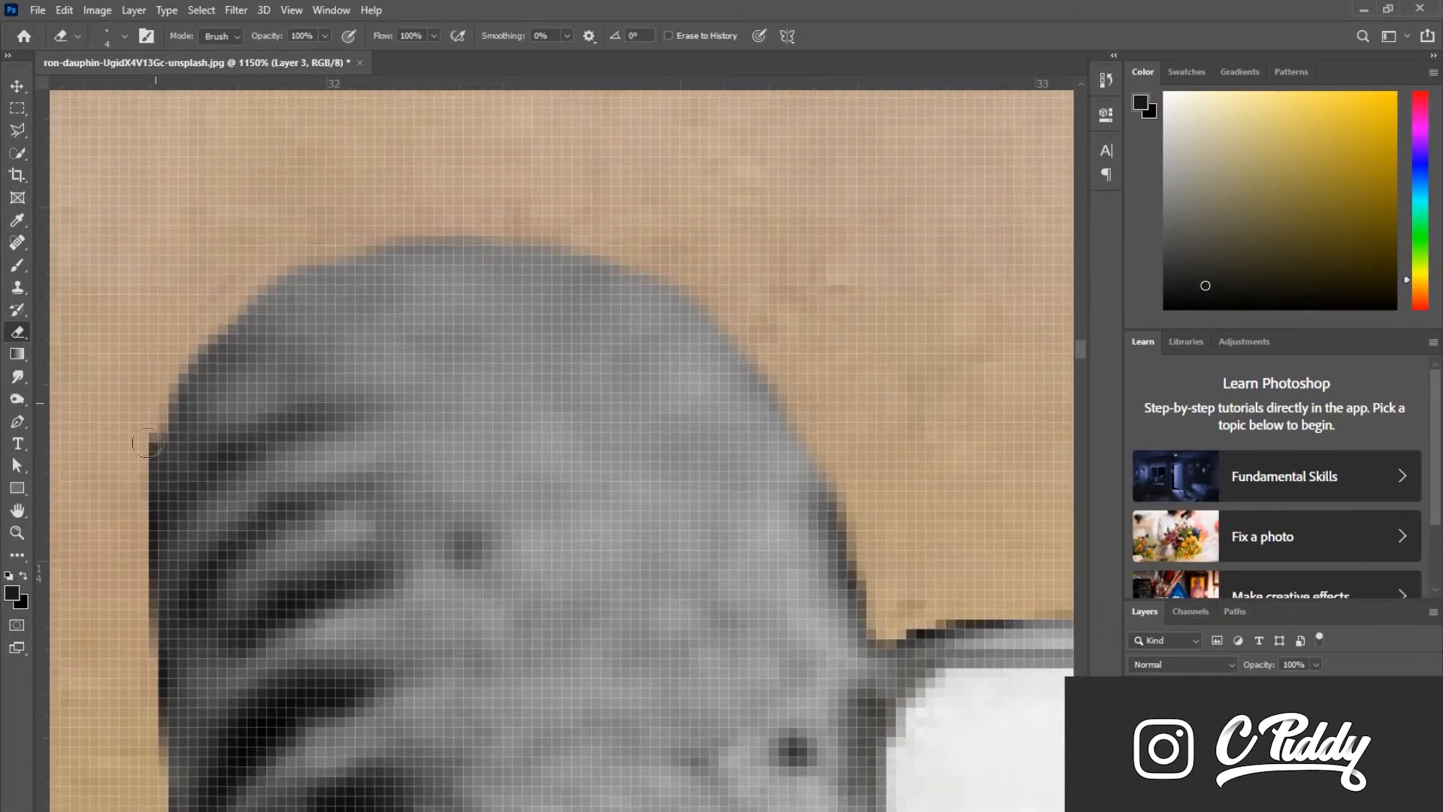
Patch the cookie's cream filling with cloned texture using the Clone Stamp Tool.
click(16, 287)
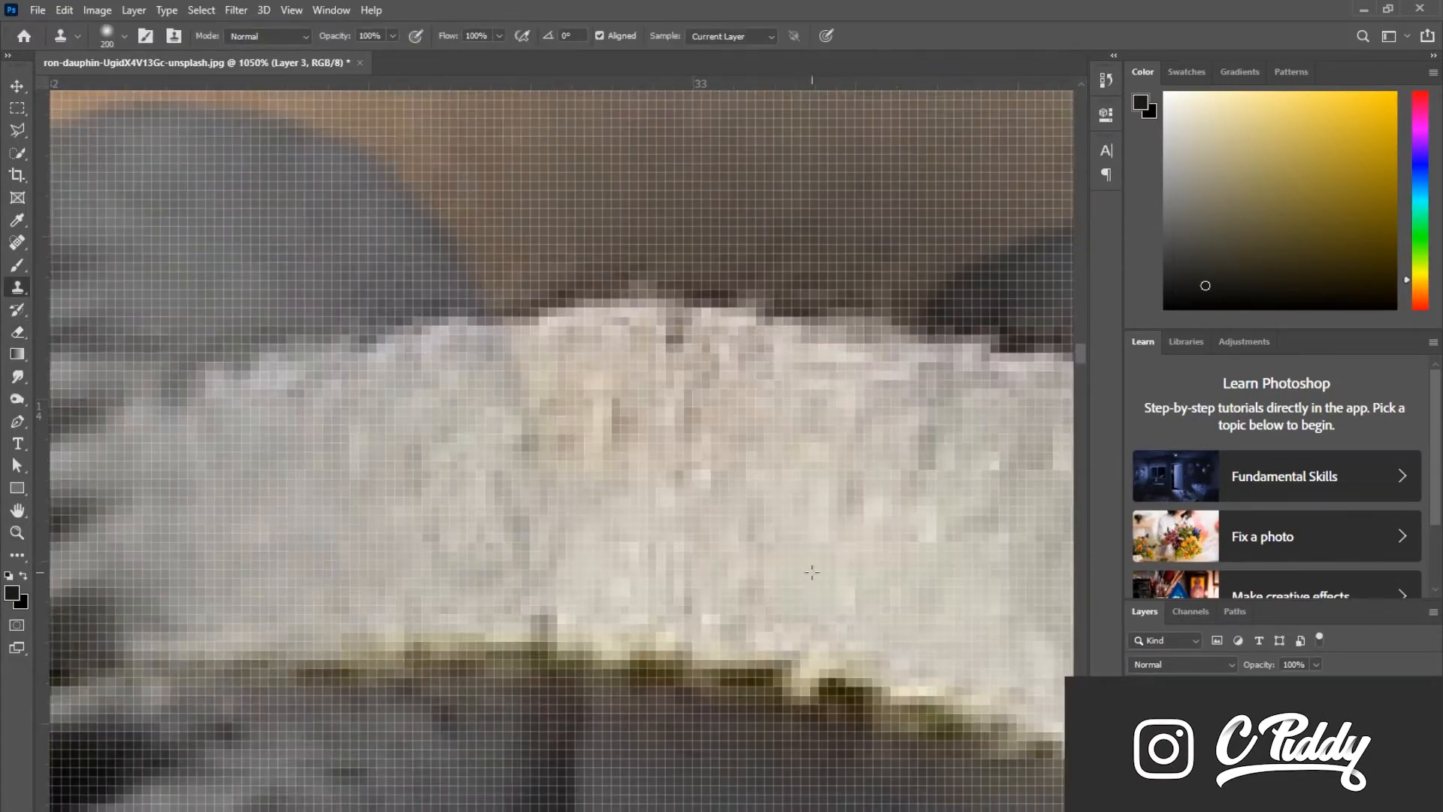
click(16, 532)
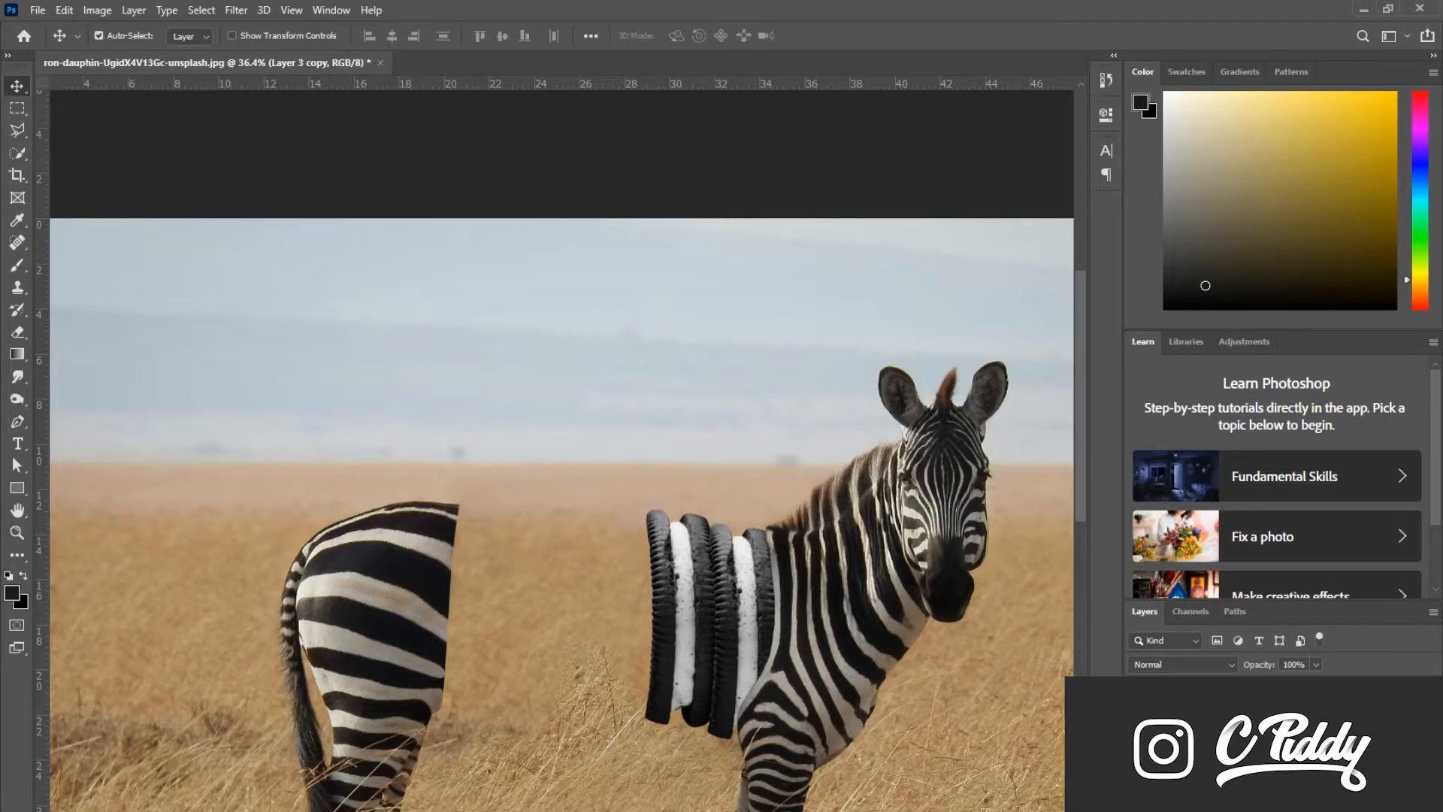
Transform a cookie copy into place, then scale the whole stack to fill the gap.
key(ctrl+t)
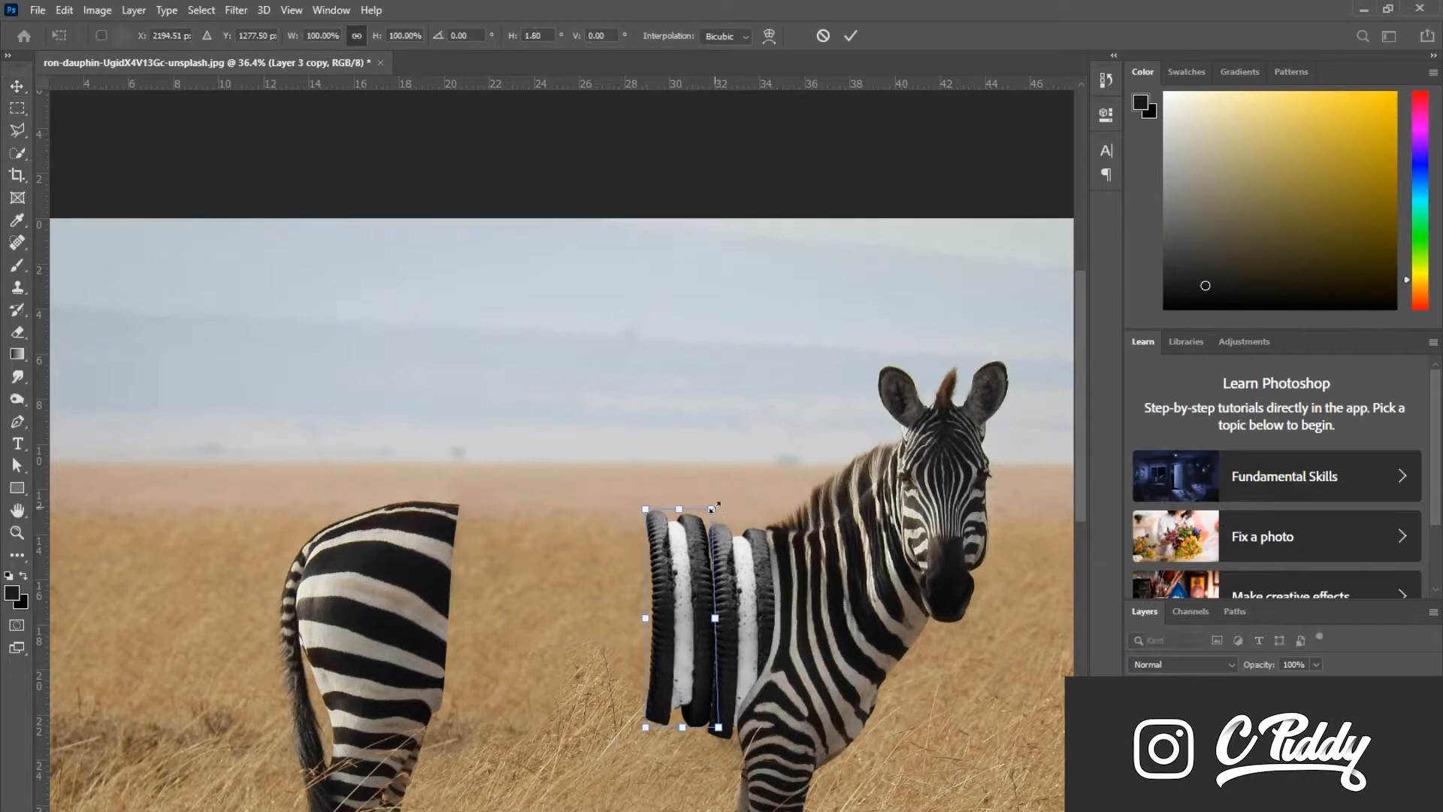
click(849, 36)
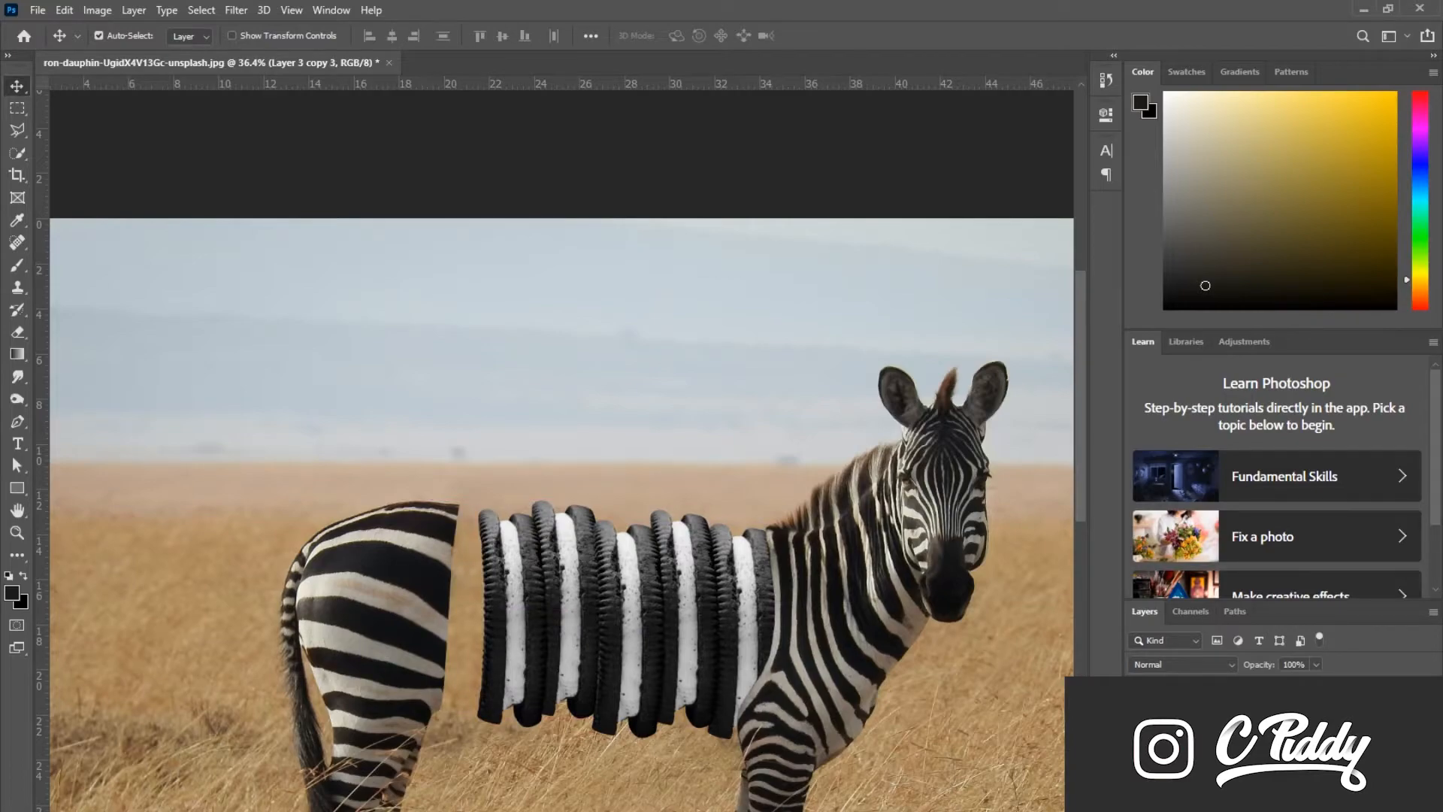
key(ctrl+t)
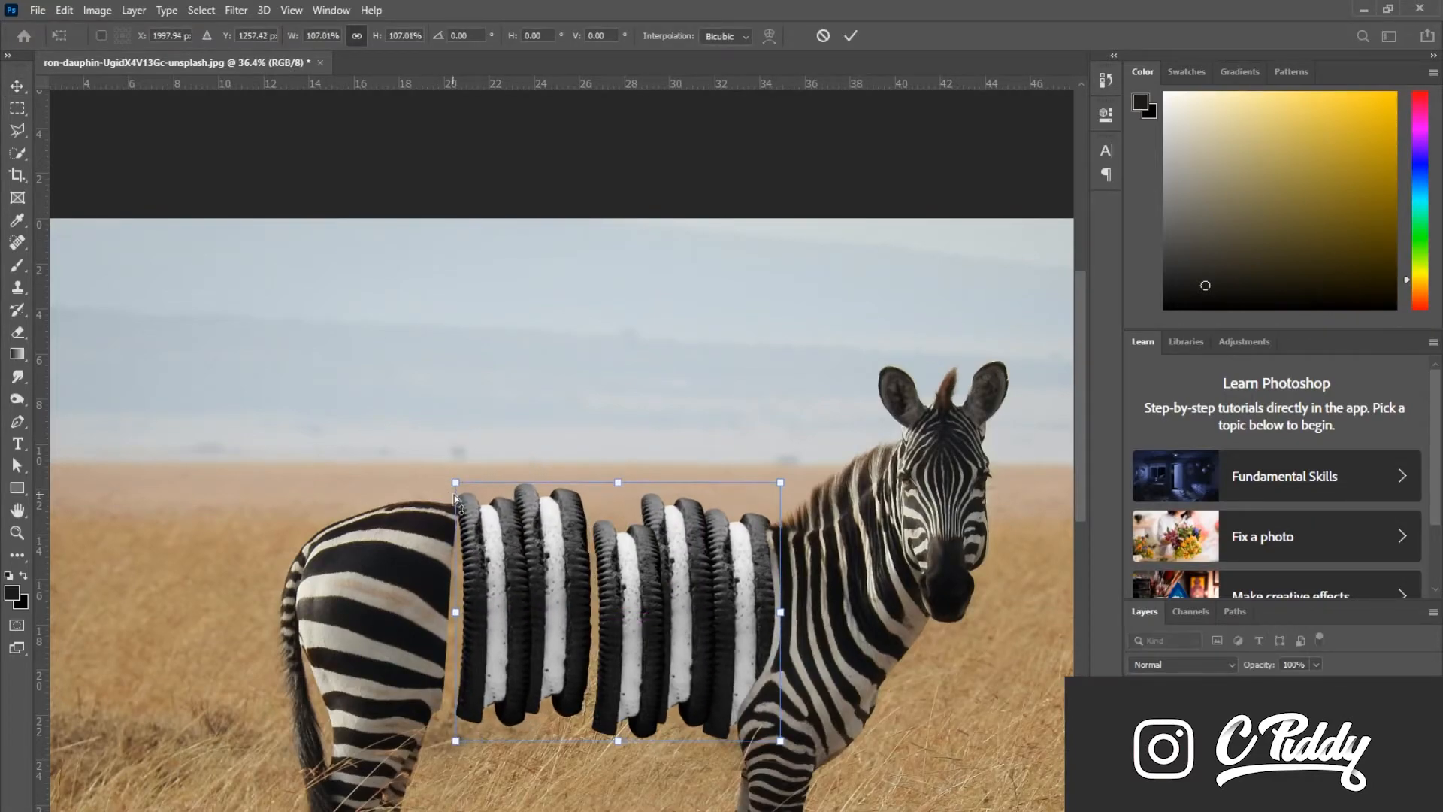
click(849, 36)
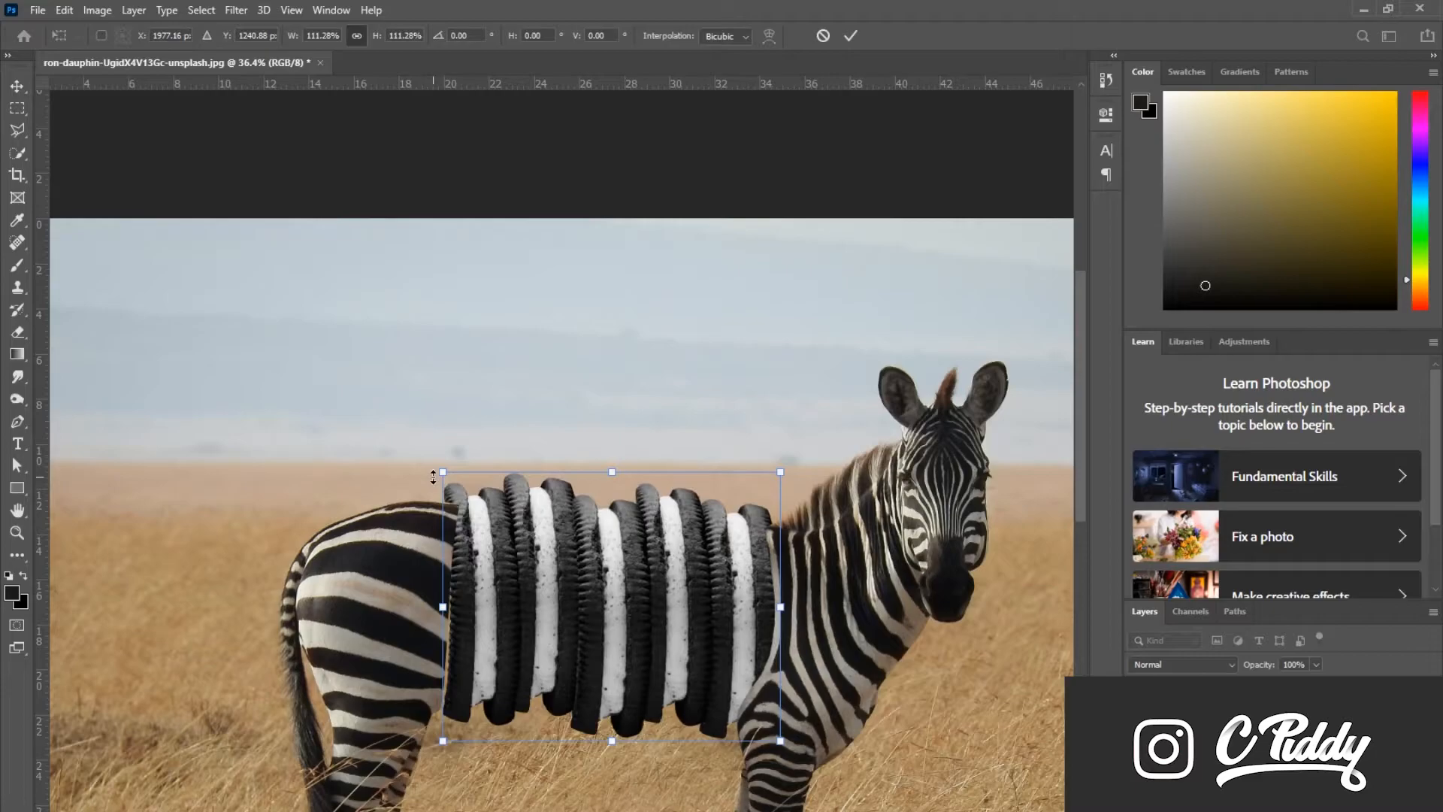
click(16, 534)
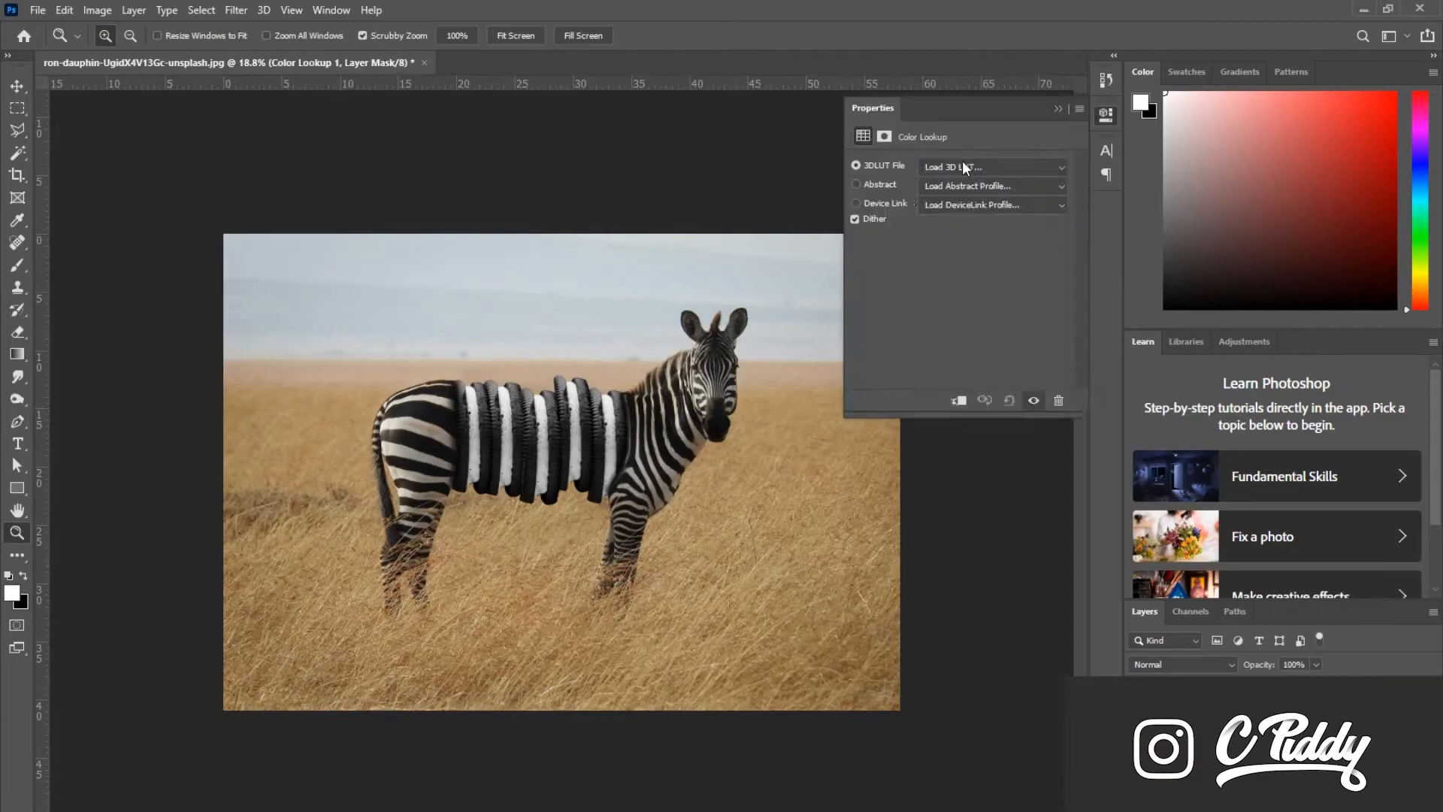
Load the Heulandite - Rec709.cube 3D LUT into the Color Lookup layer.
click(992, 167)
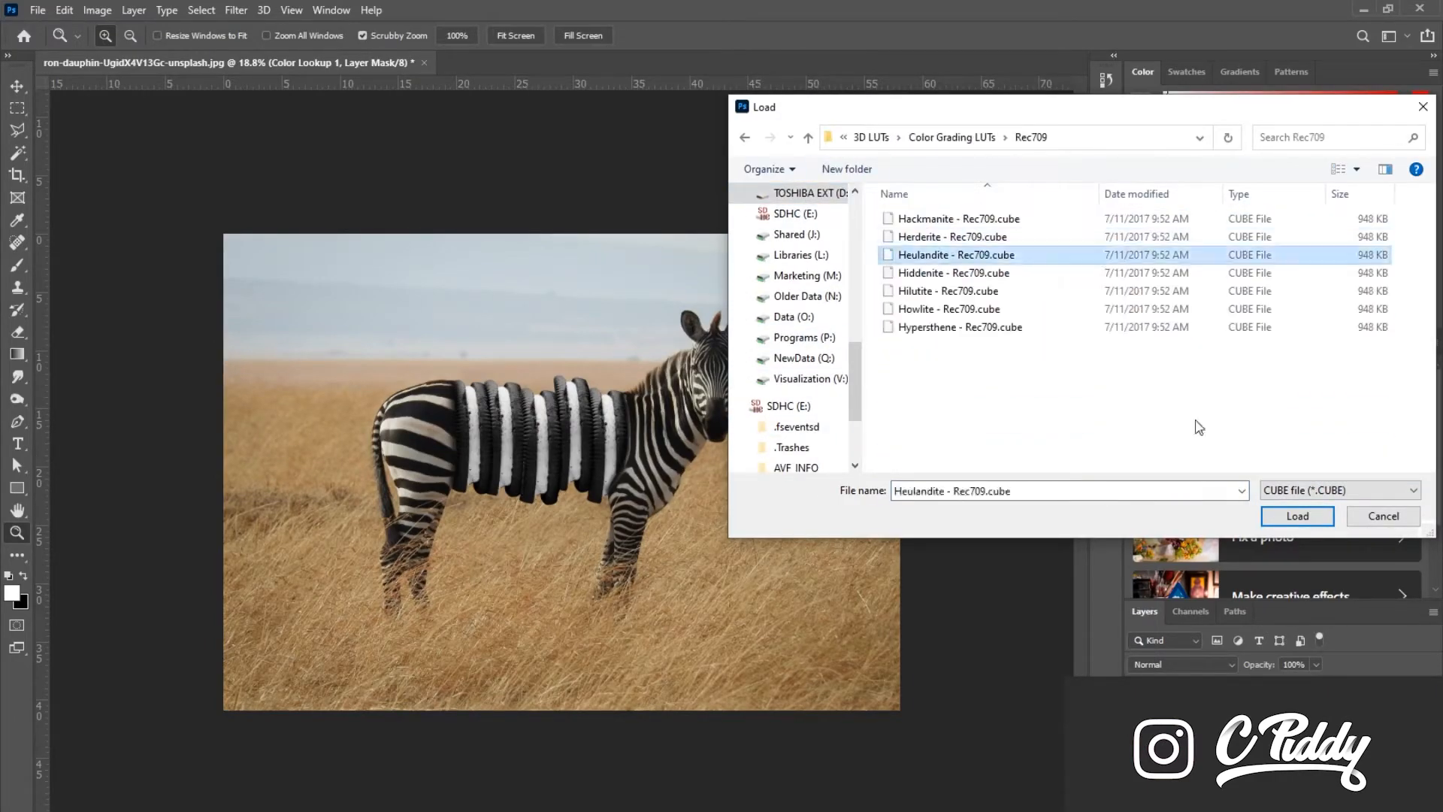
click(1296, 516)
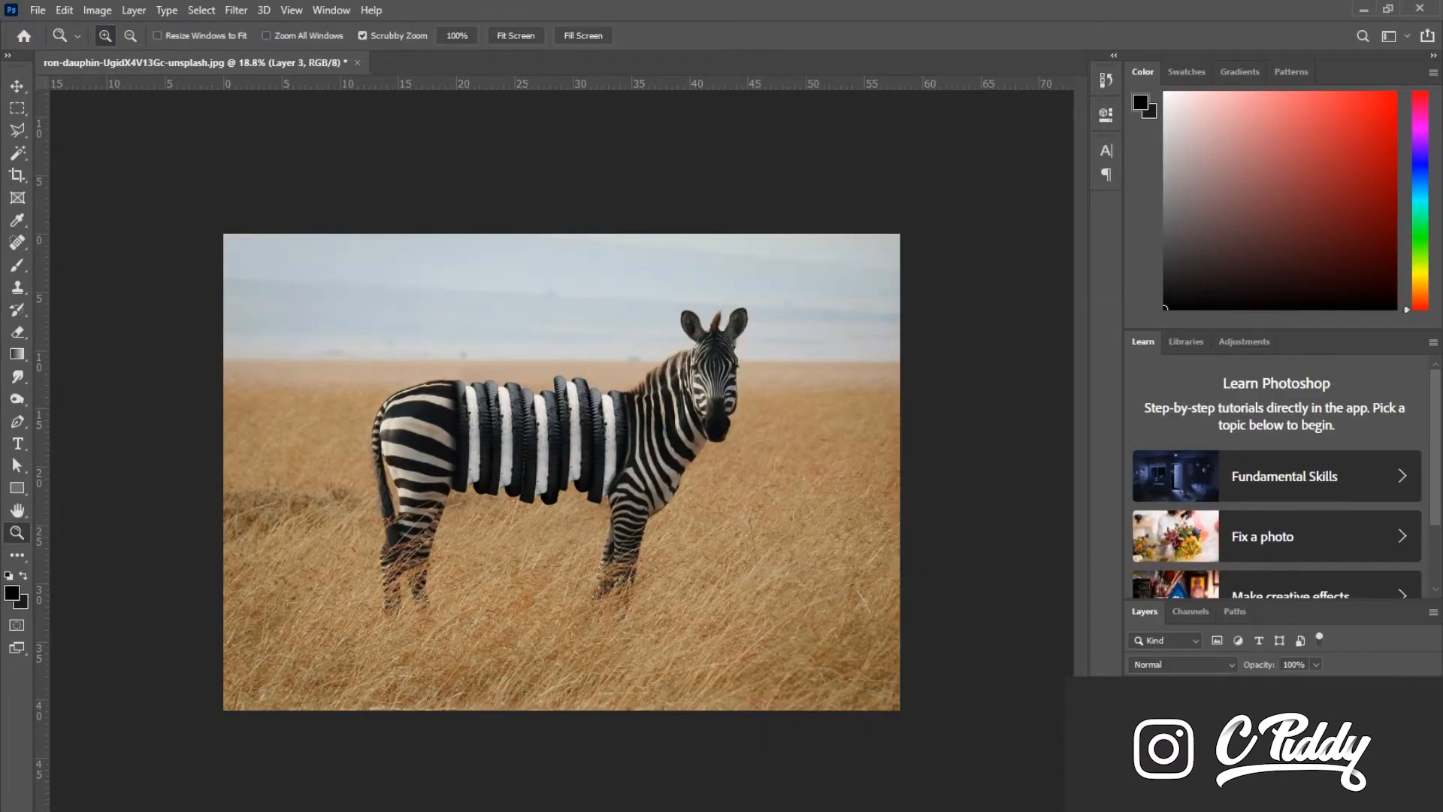
click(17, 85)
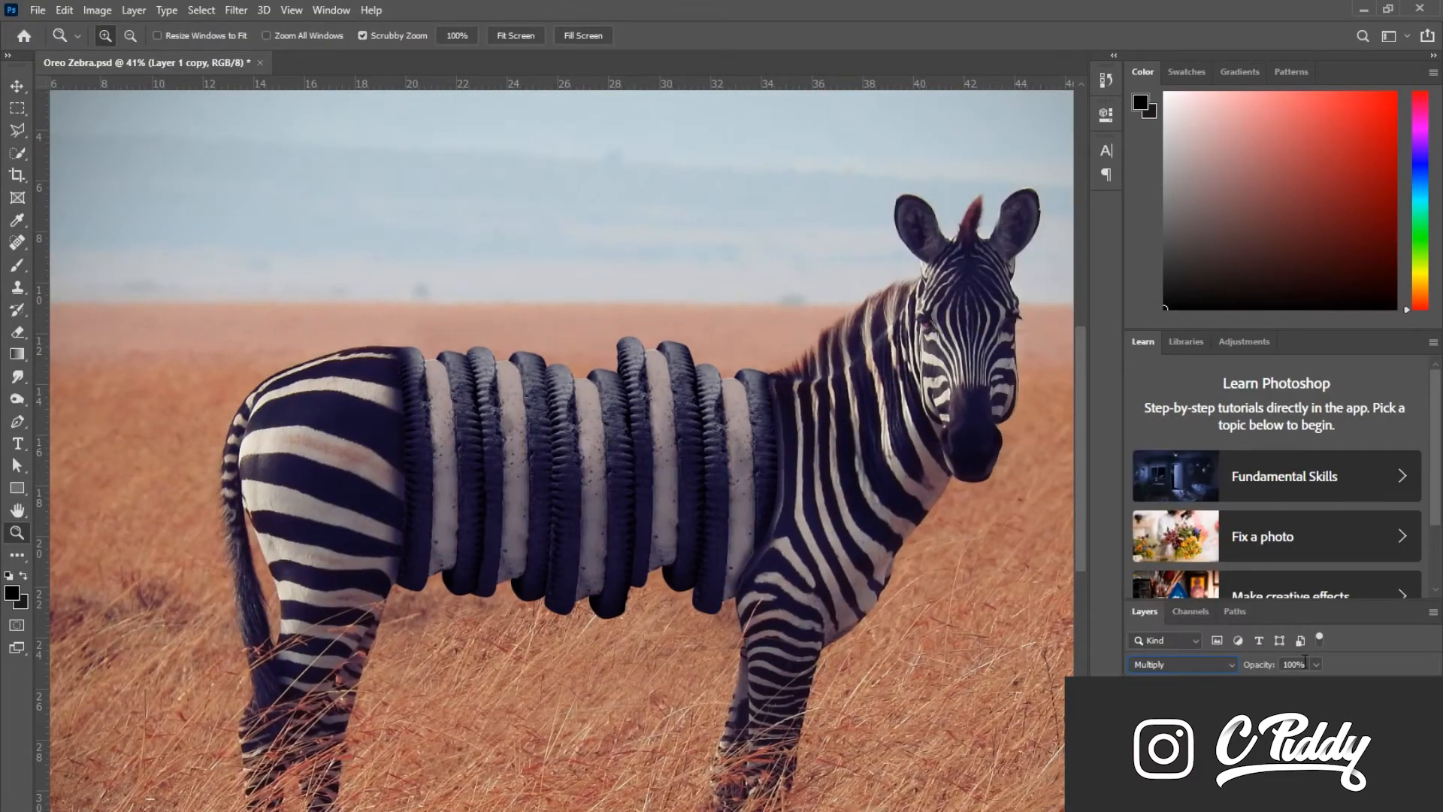
Set Layer 1 copy 2's blend mode to Lighten.
click(1178, 664)
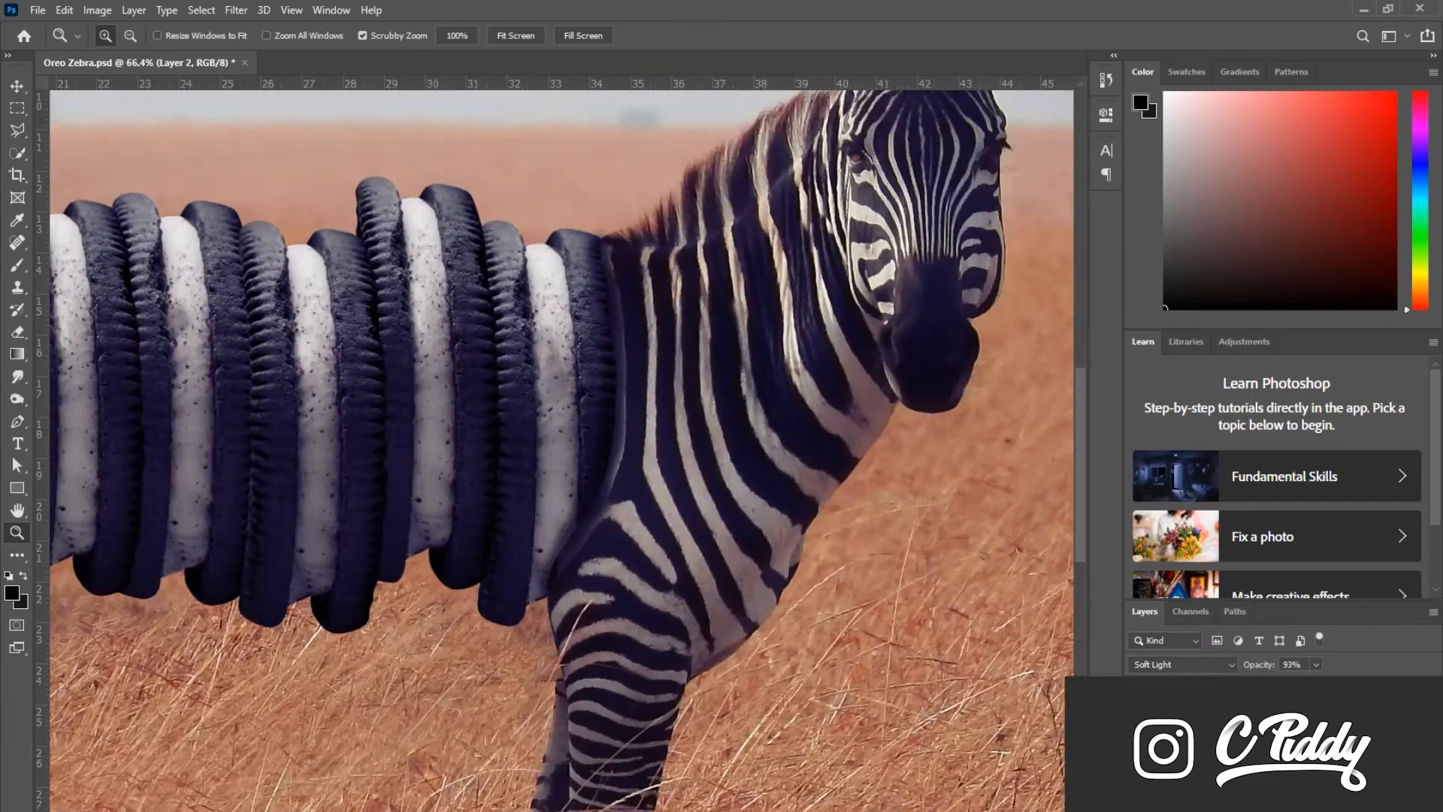
click(1178, 663)
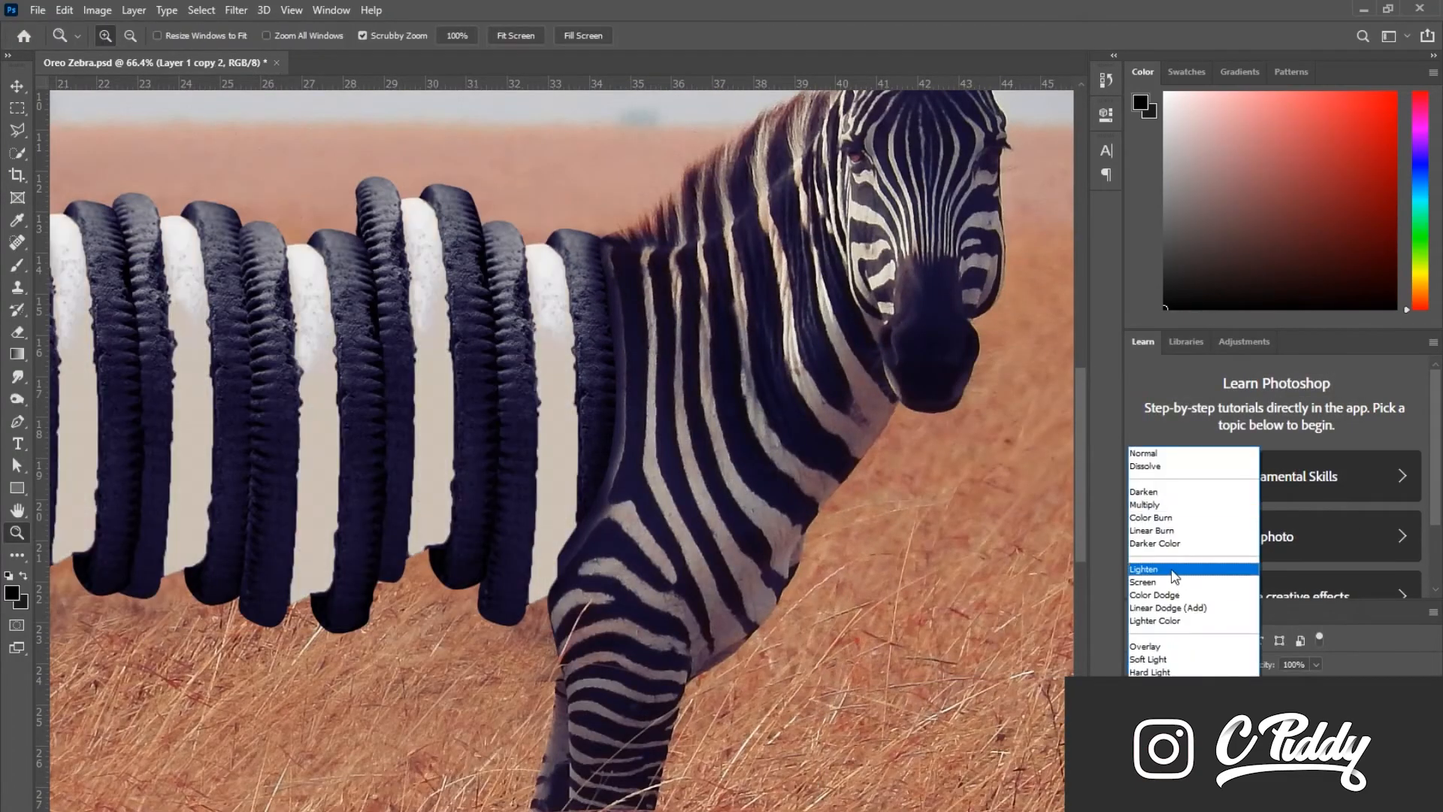